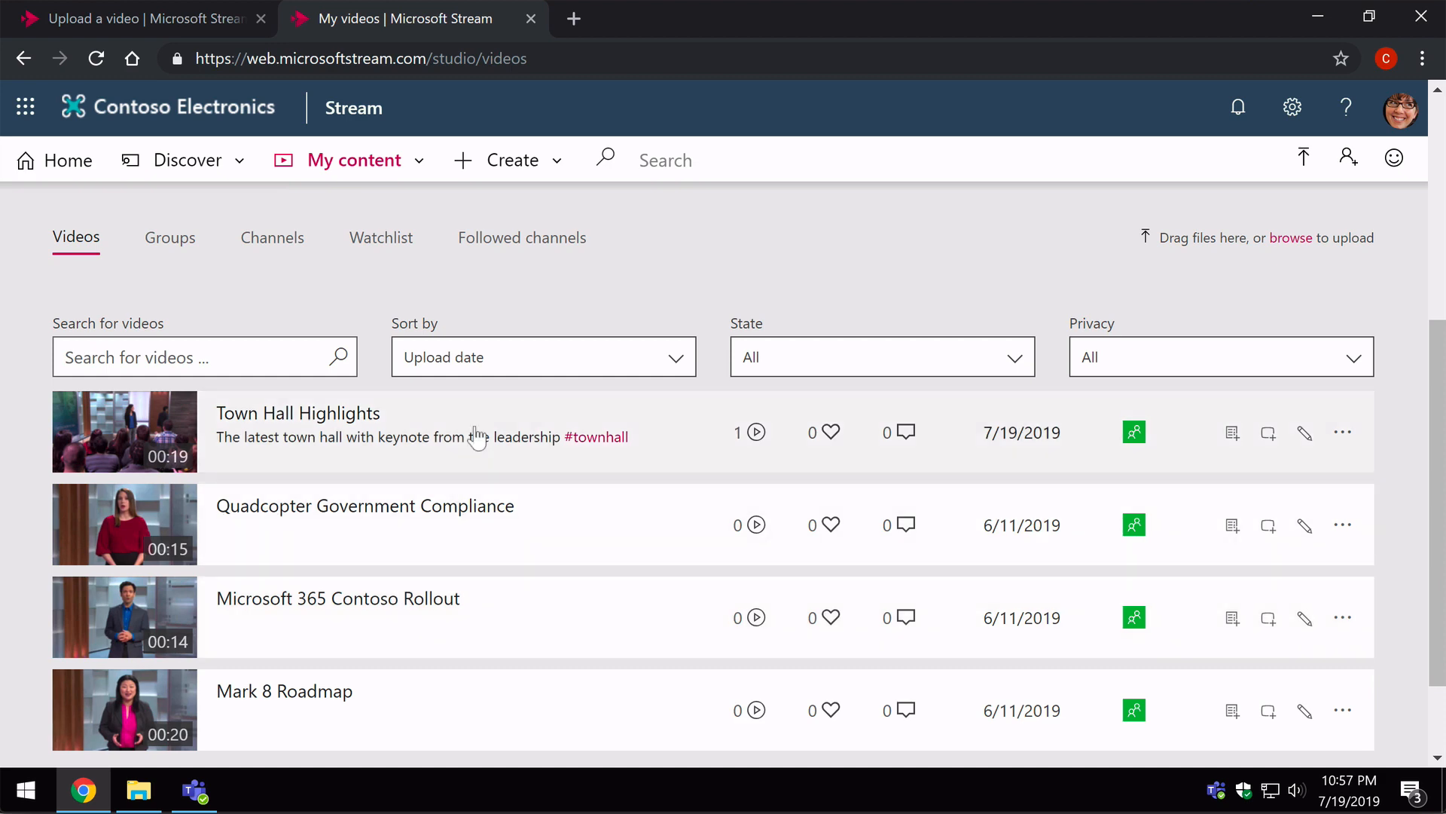
- Switch from Stream to Teams and go to the Monthly Reports channel under Sales and Marketing
click(195, 791)
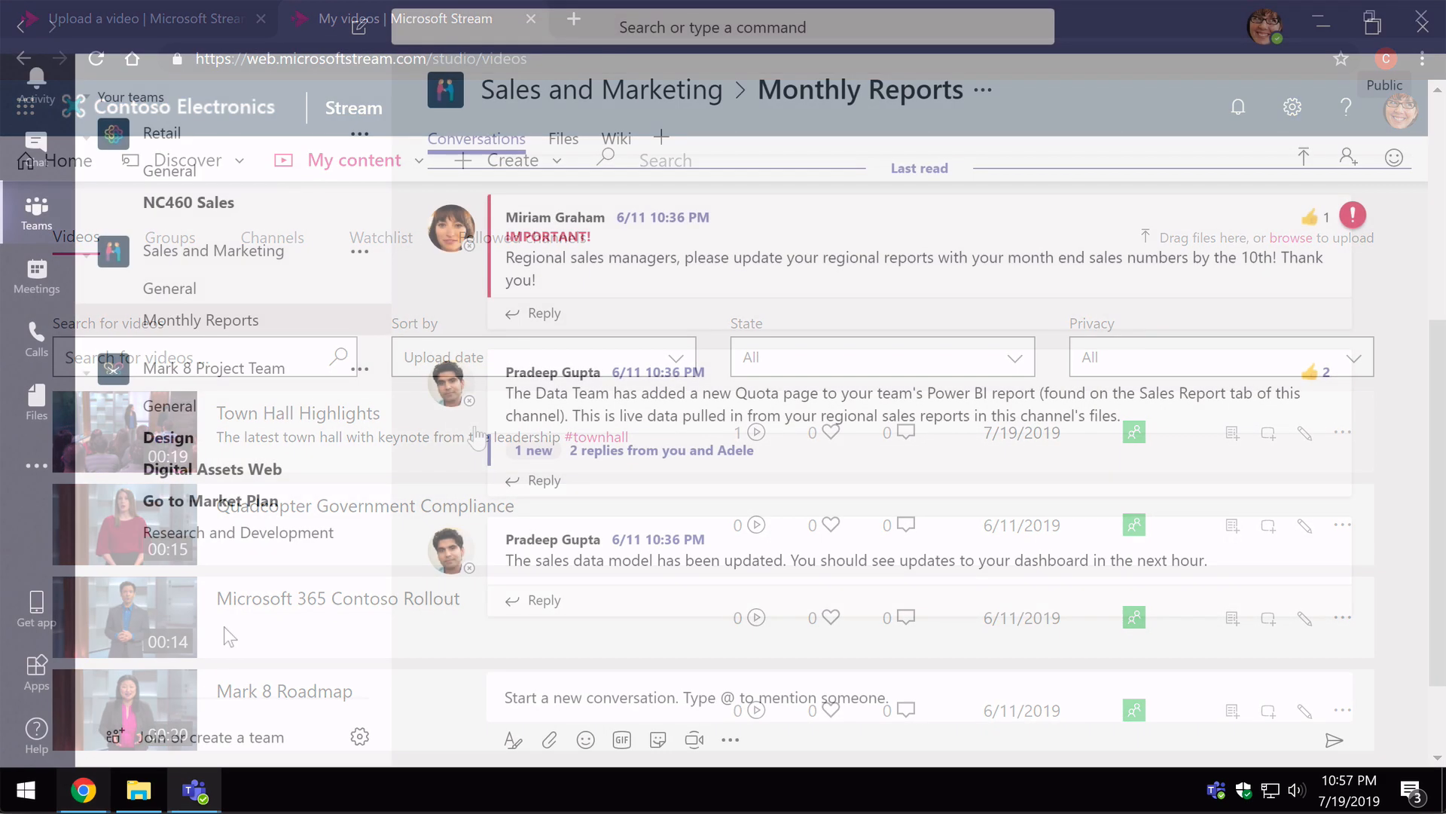
click(194, 791)
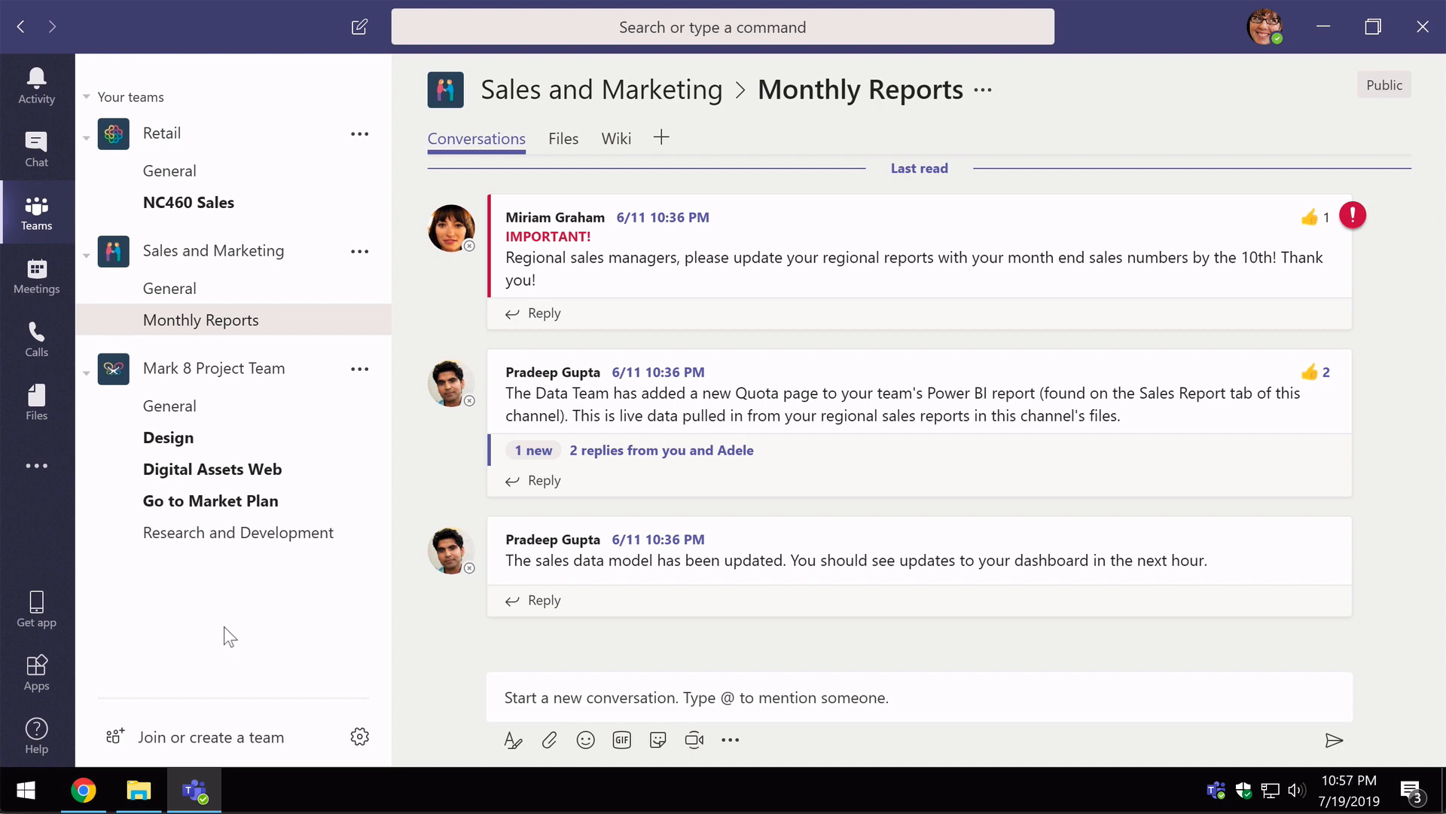
mouse_move(241, 367)
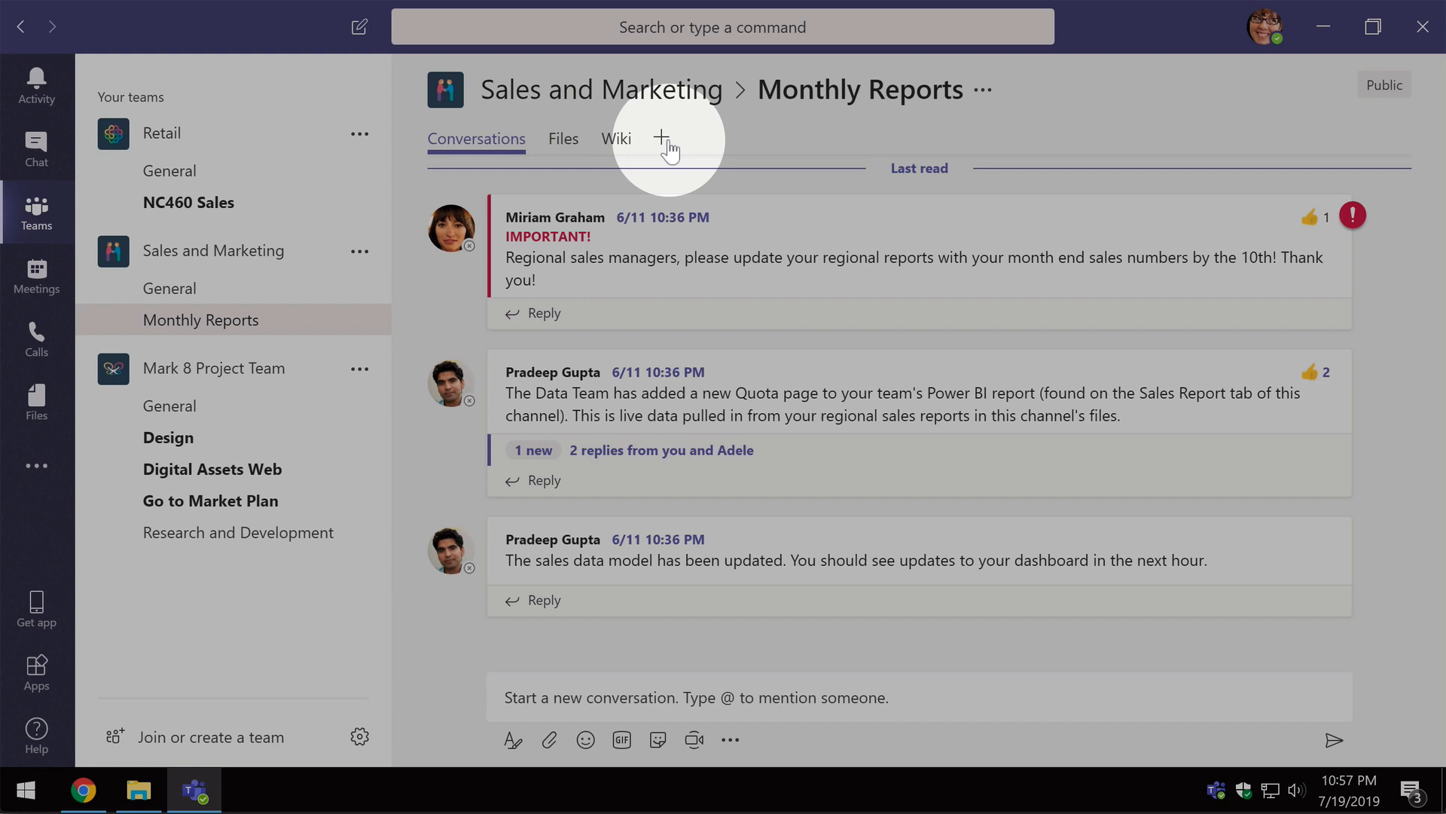
- Start a new Monthly Reports tab and filter the app gallery to 'stream'
click(663, 139)
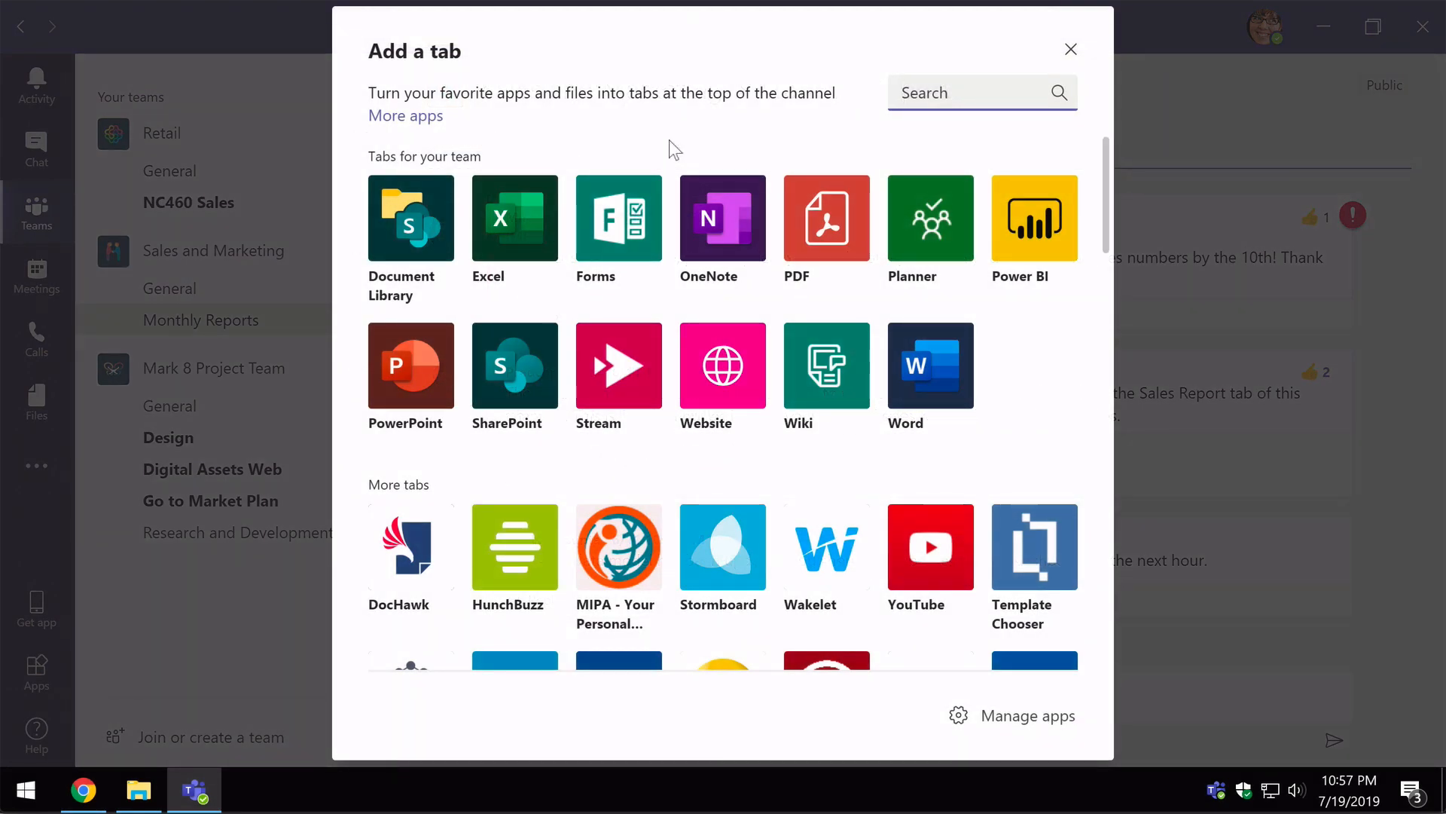
mouse_move(618, 365)
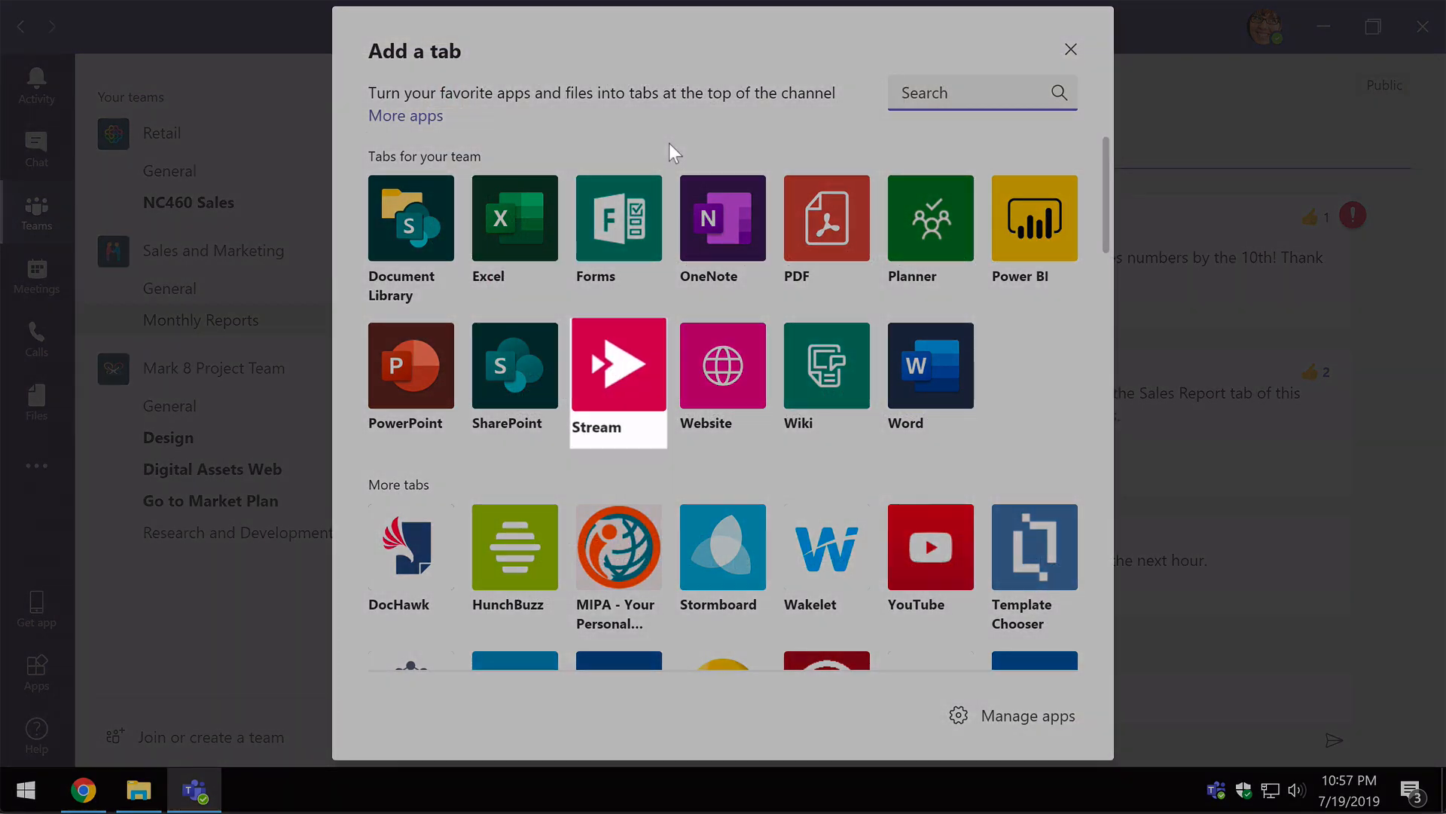
mouse_move(618, 373)
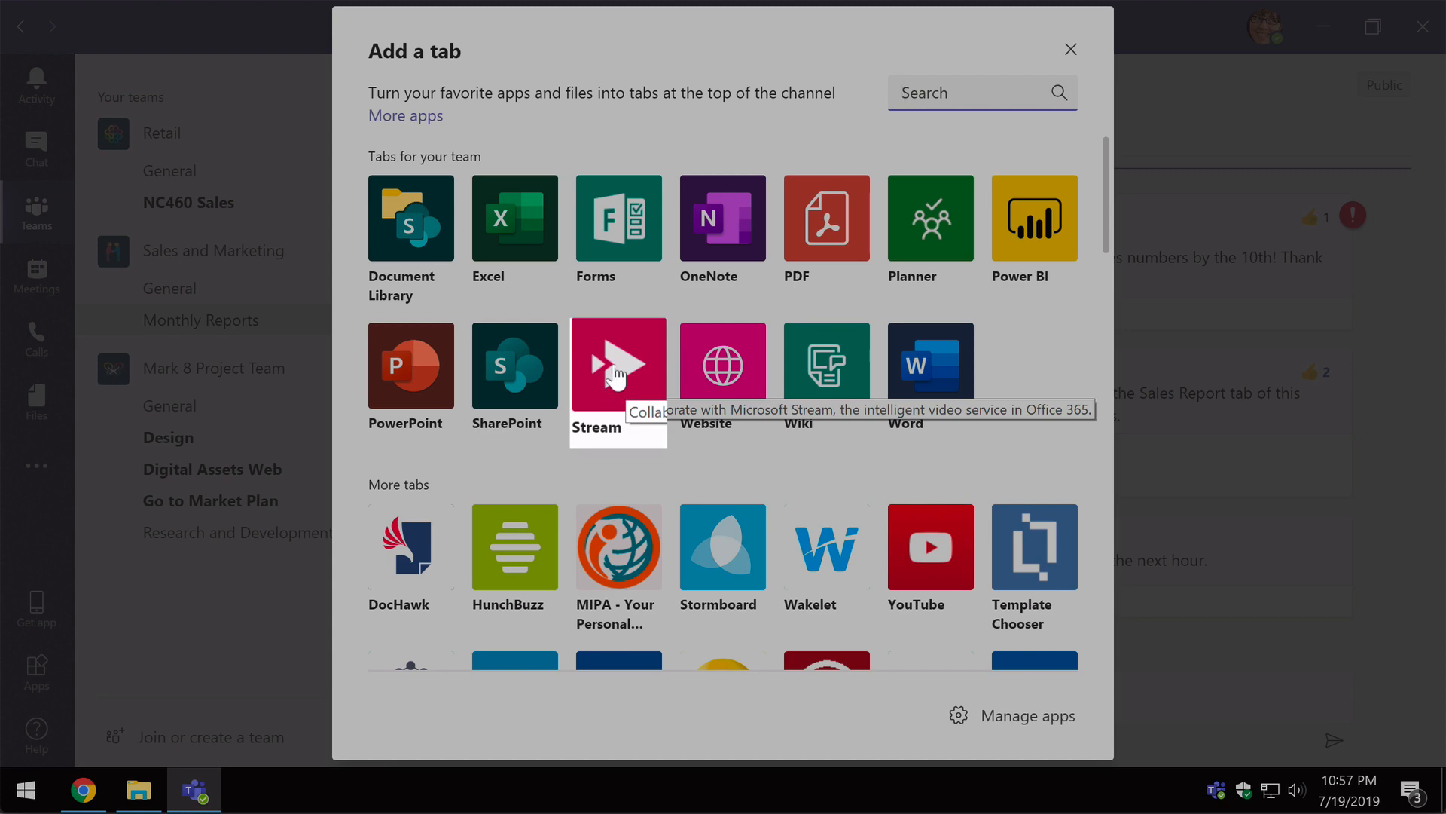
mouse_move(826, 169)
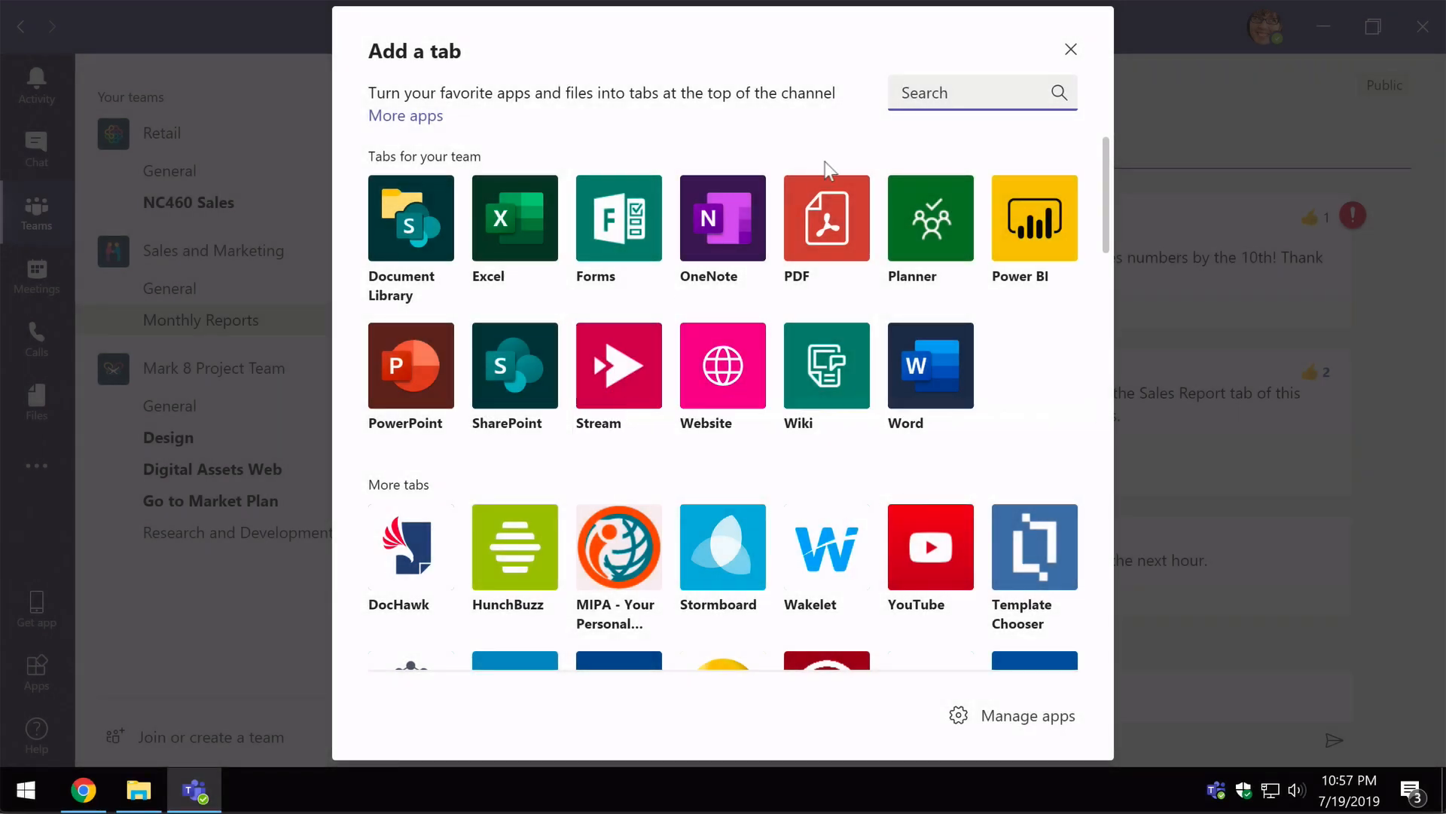
text(stream)
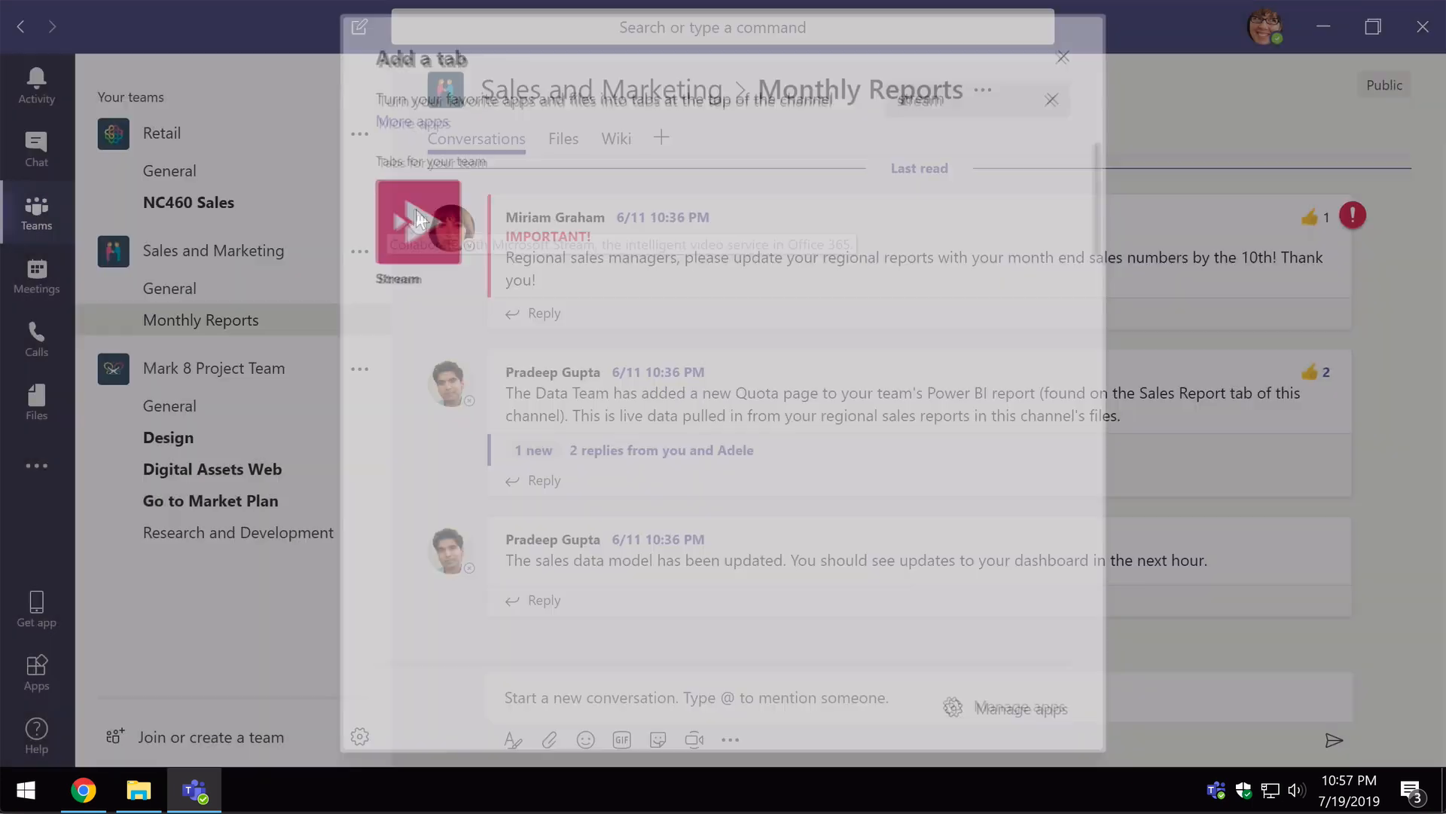
- Add a Stream video tab linking the Town Hall Highlights video, found via 'town', and save it
click(419, 222)
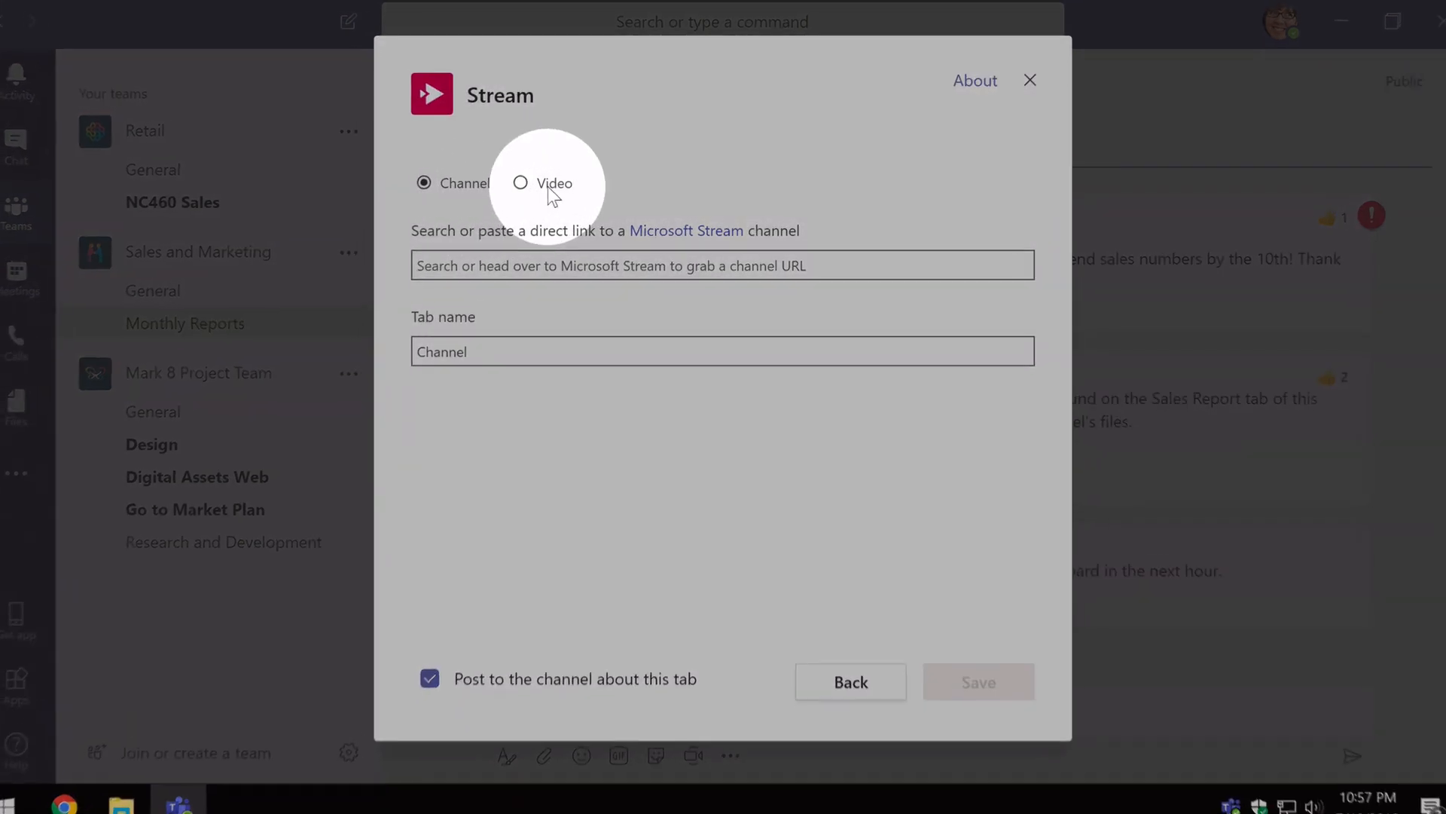
click(521, 182)
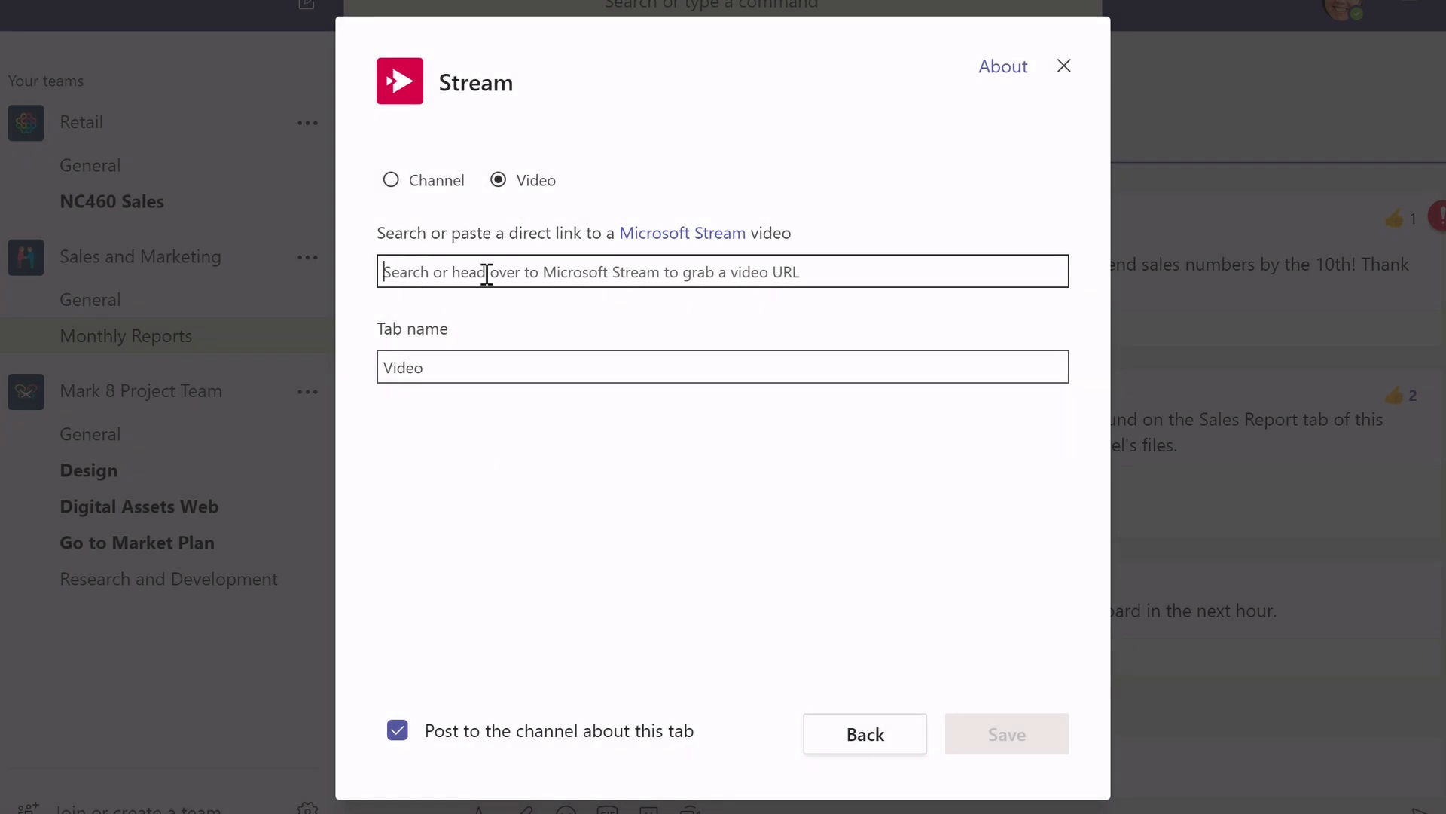
text(townhall)
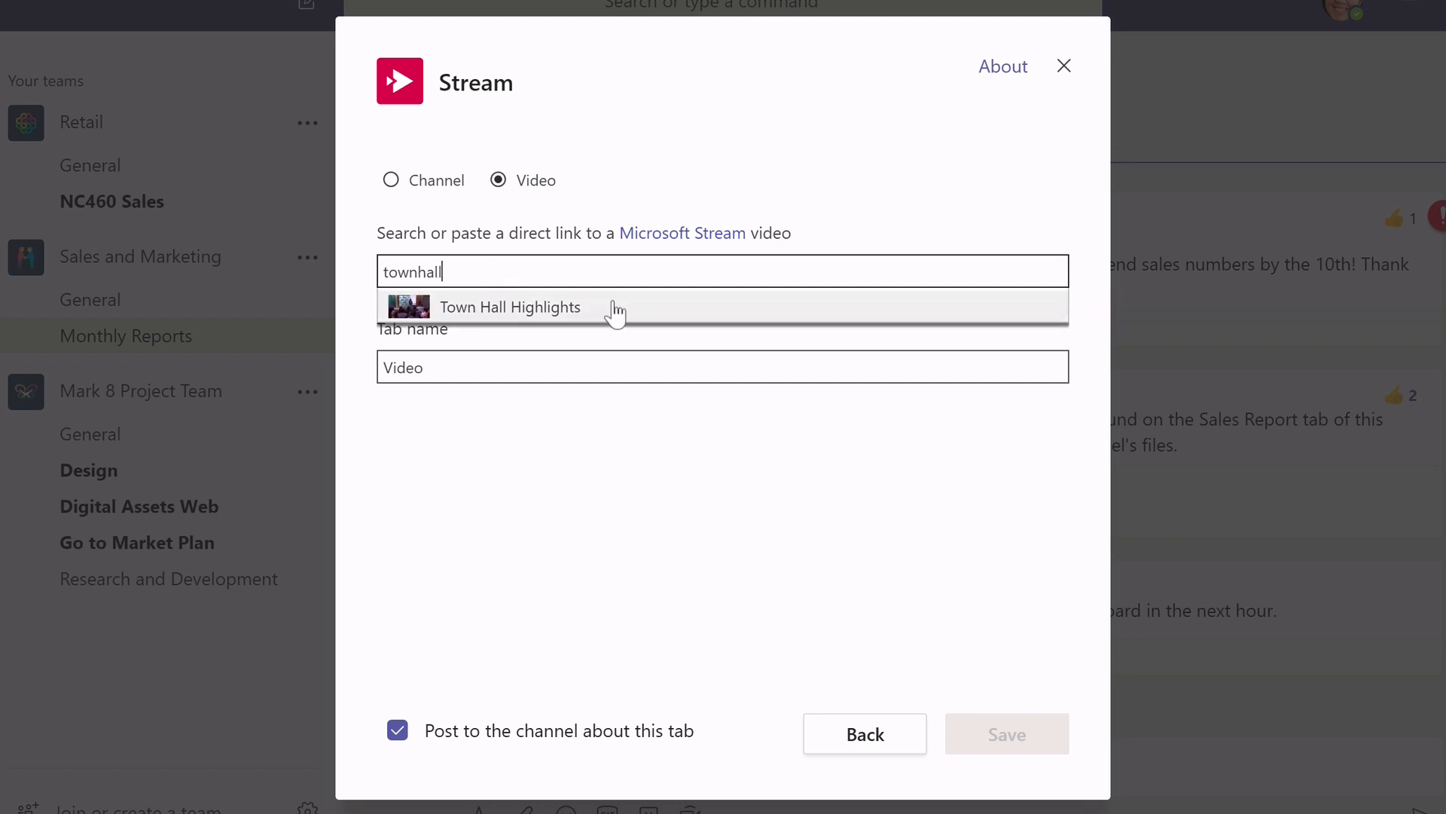
mouse_move(627, 313)
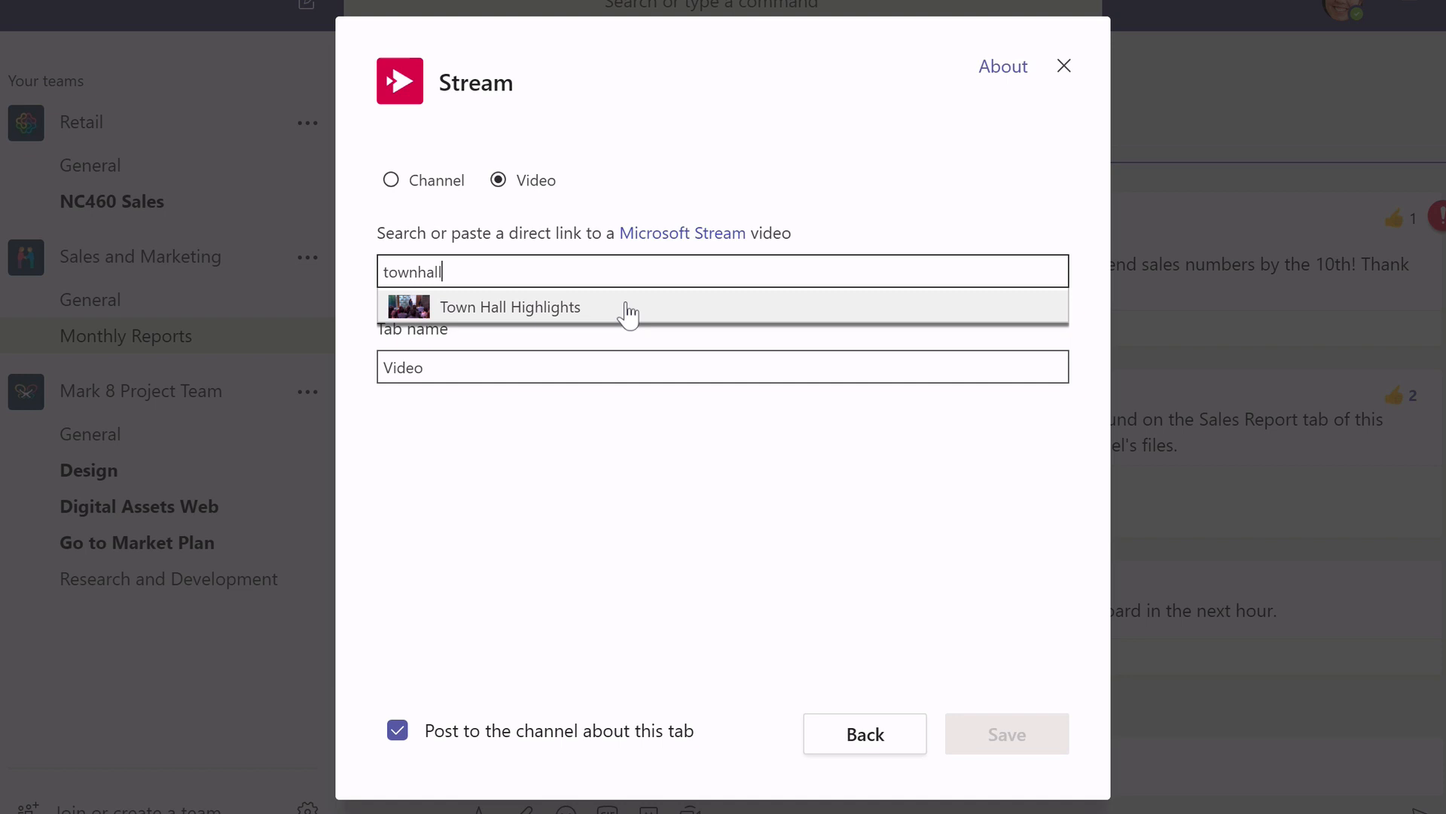
click(511, 307)
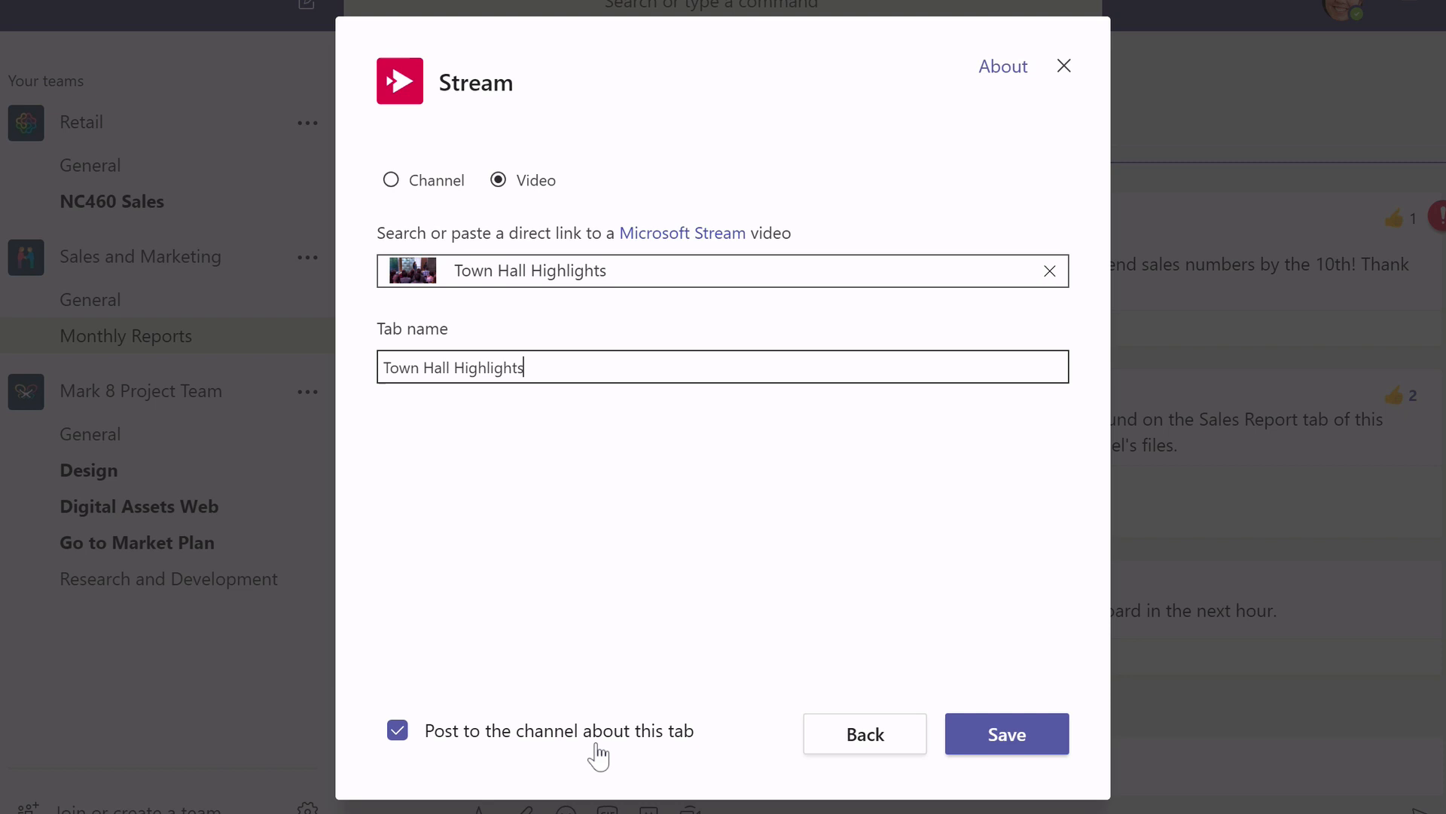
click(1007, 734)
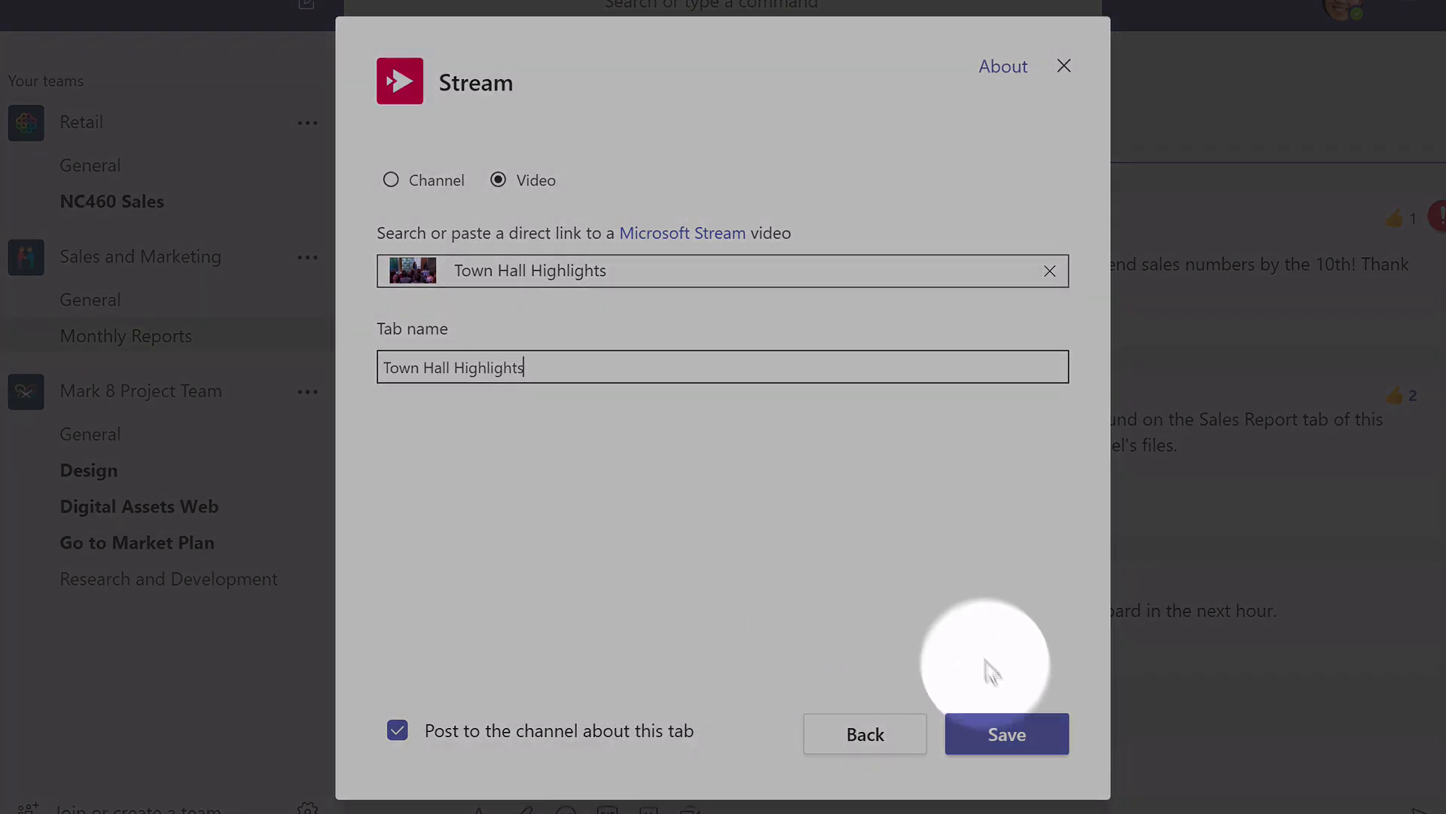
click(1007, 734)
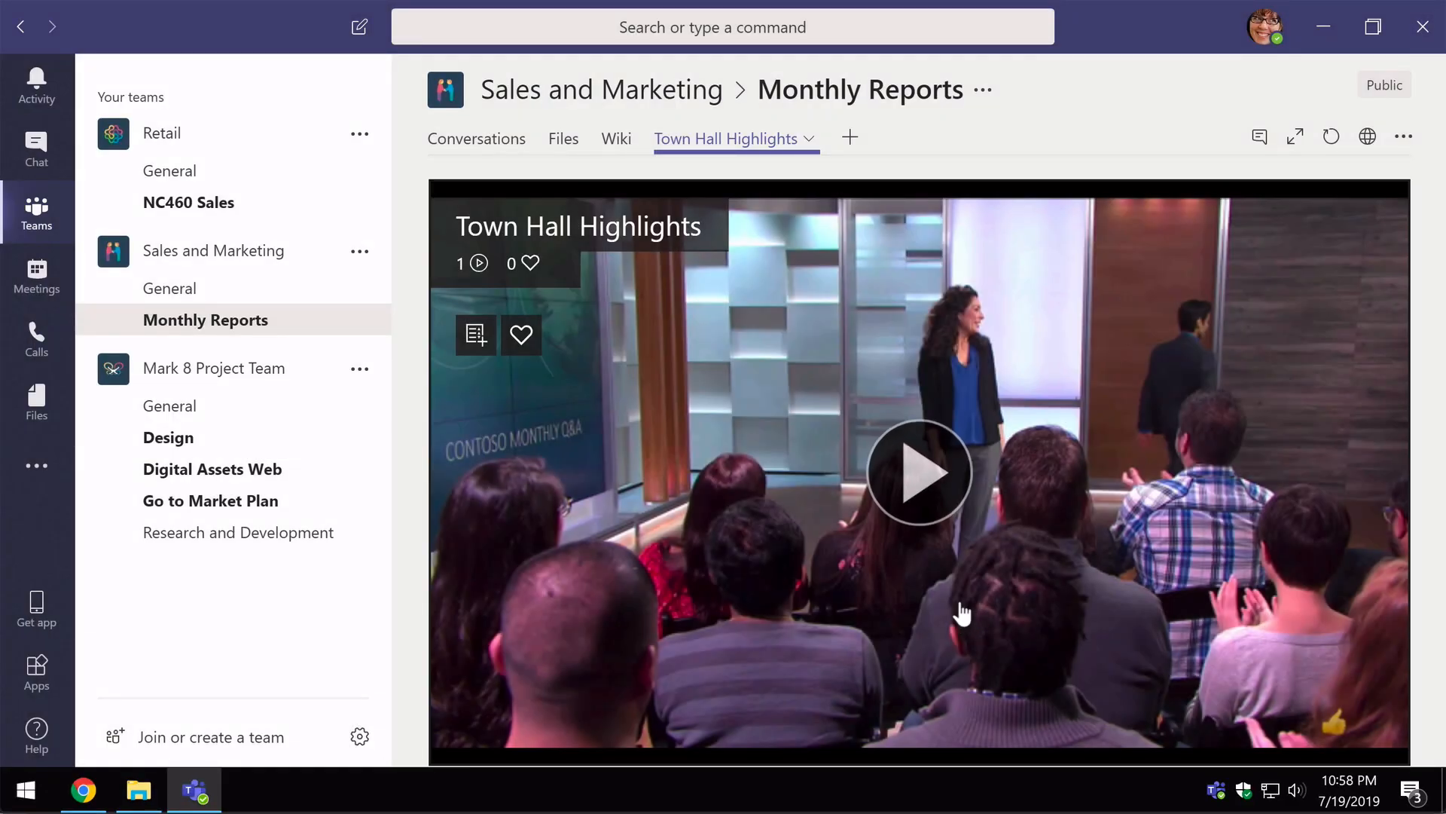
mouse_move(815, 592)
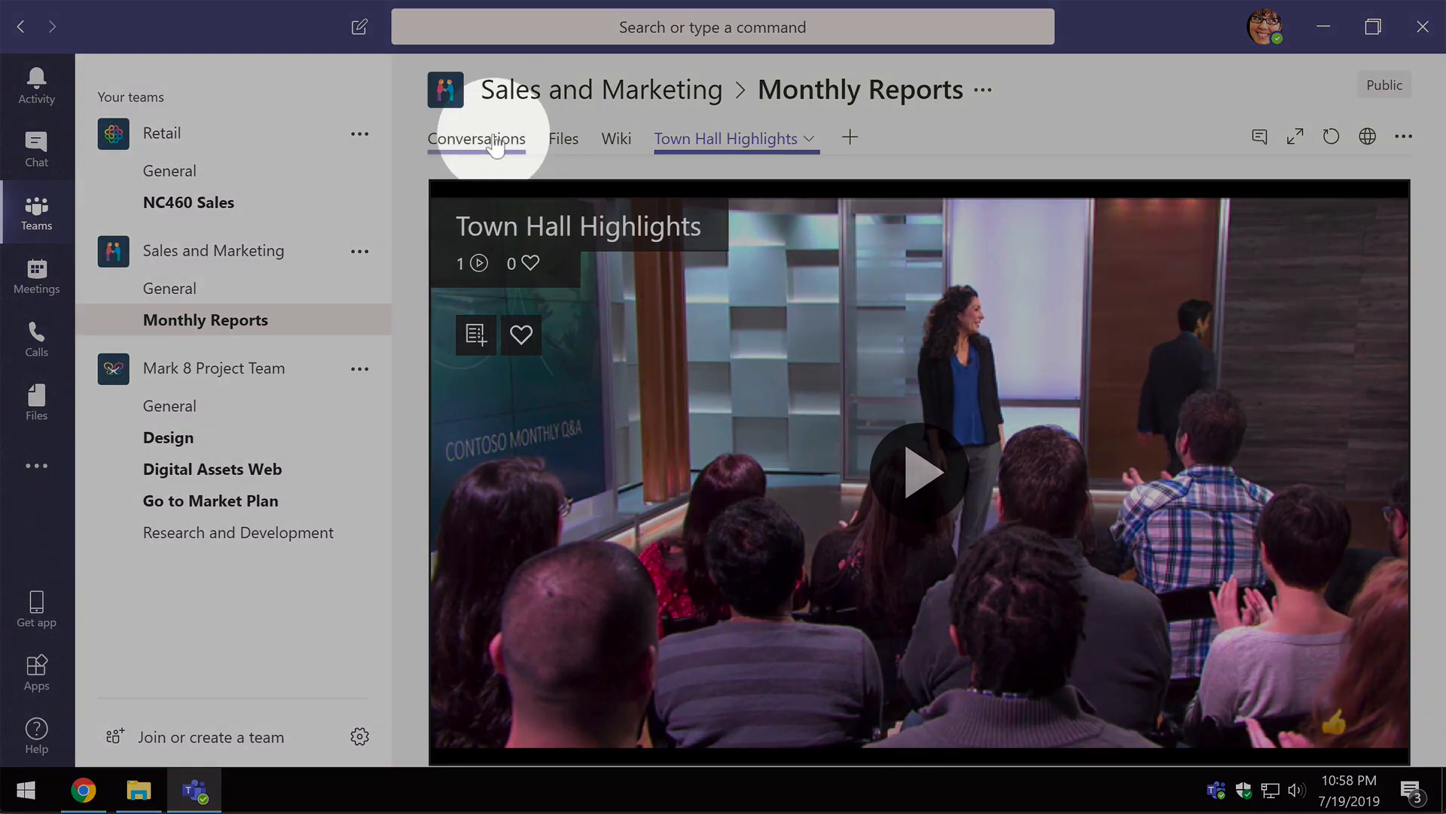
- Return to Conversations to see the automatic post announcing the Town Hall Highlights tab
click(477, 138)
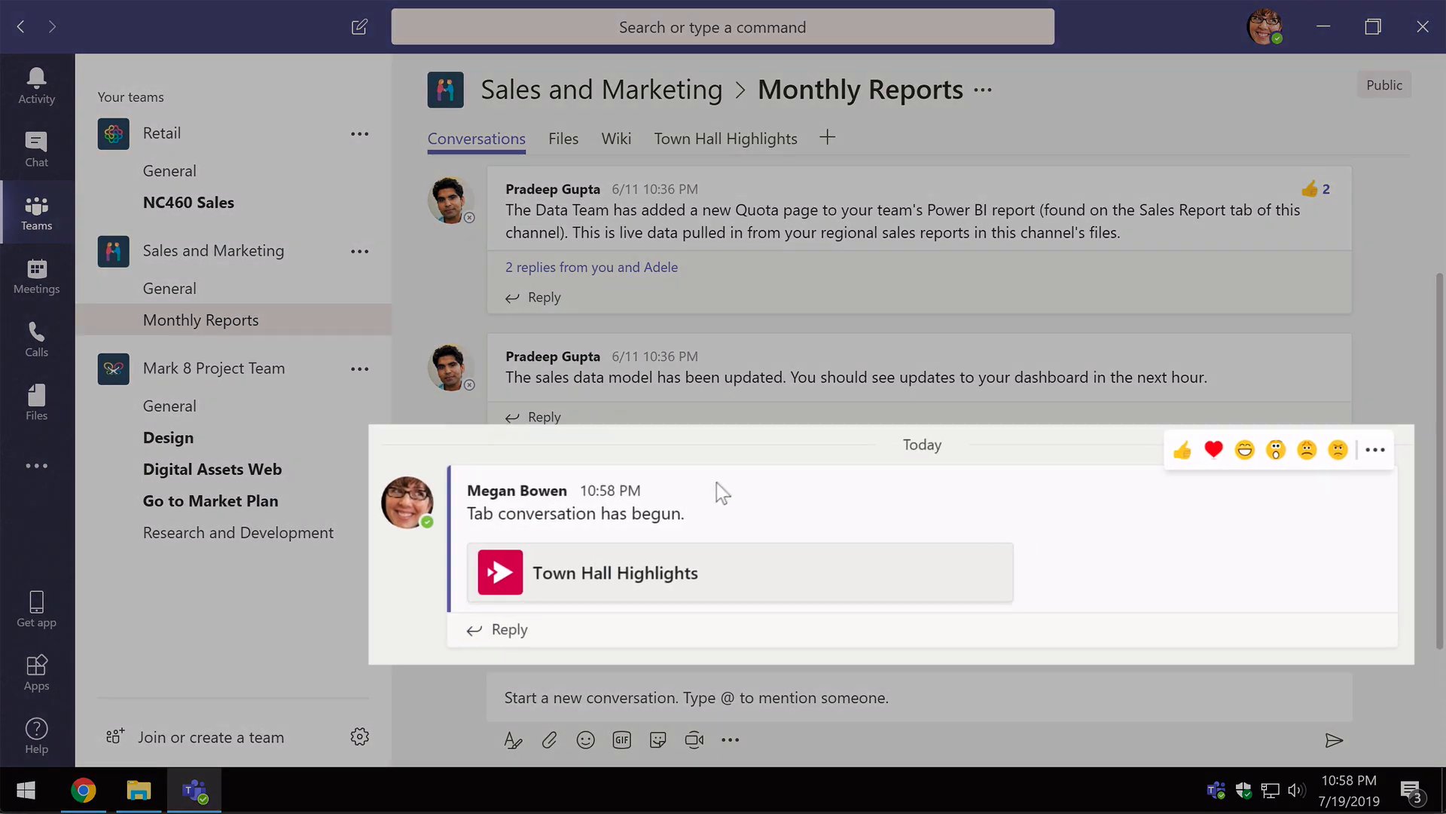
mouse_move(749, 475)
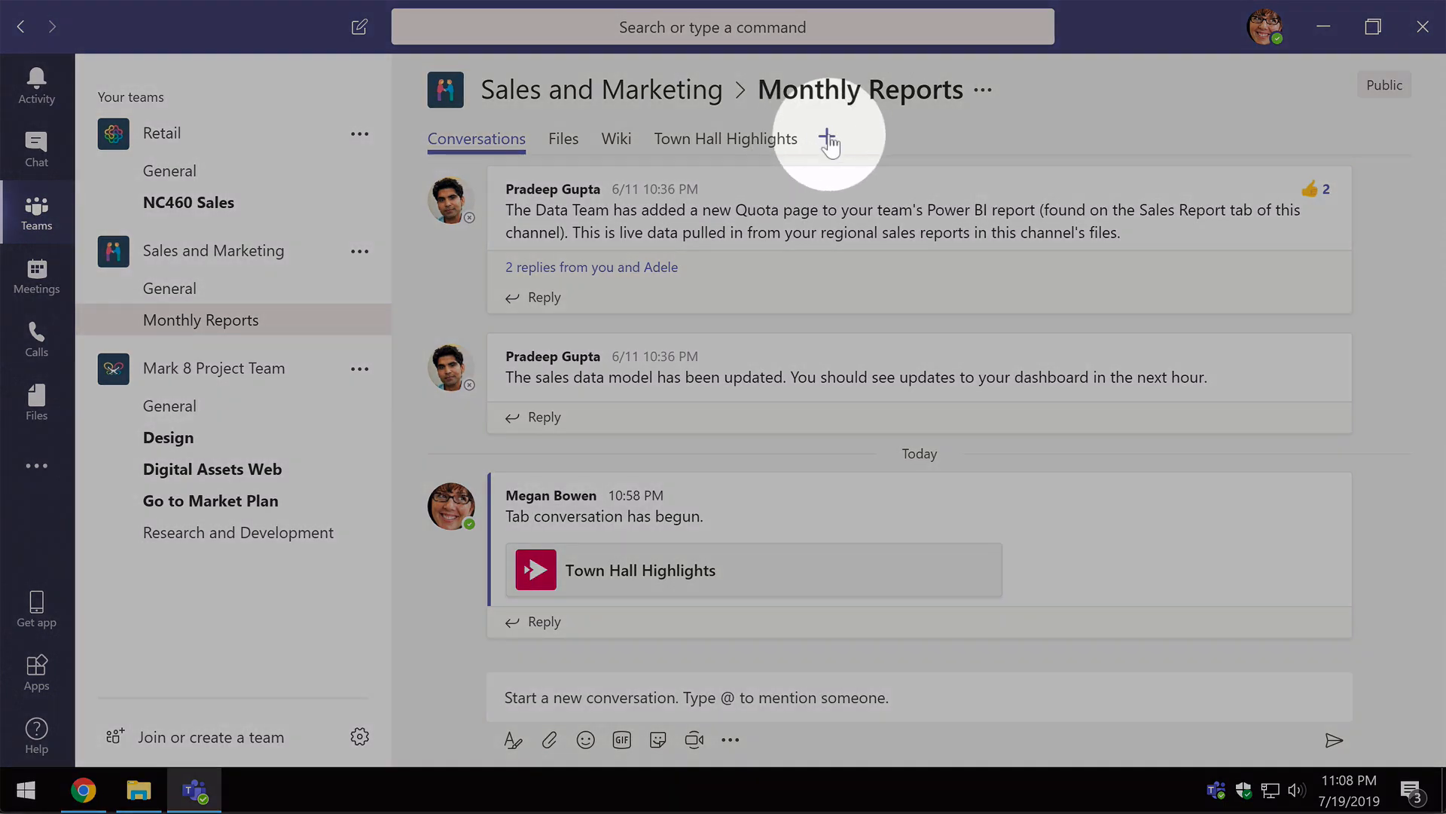
- Begin another Monthly Reports tab with Stream, left on the channel option
click(828, 139)
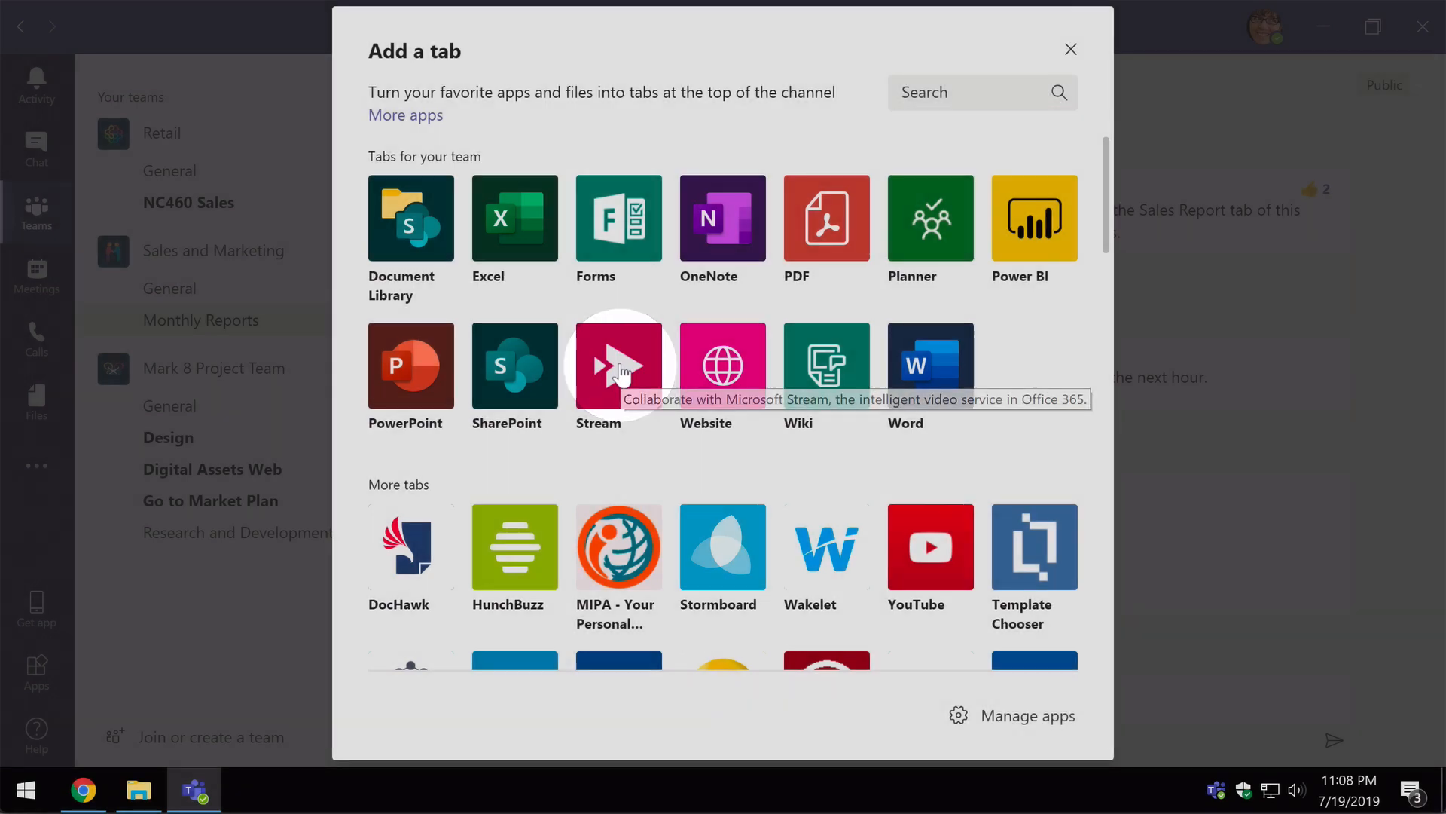
click(617, 365)
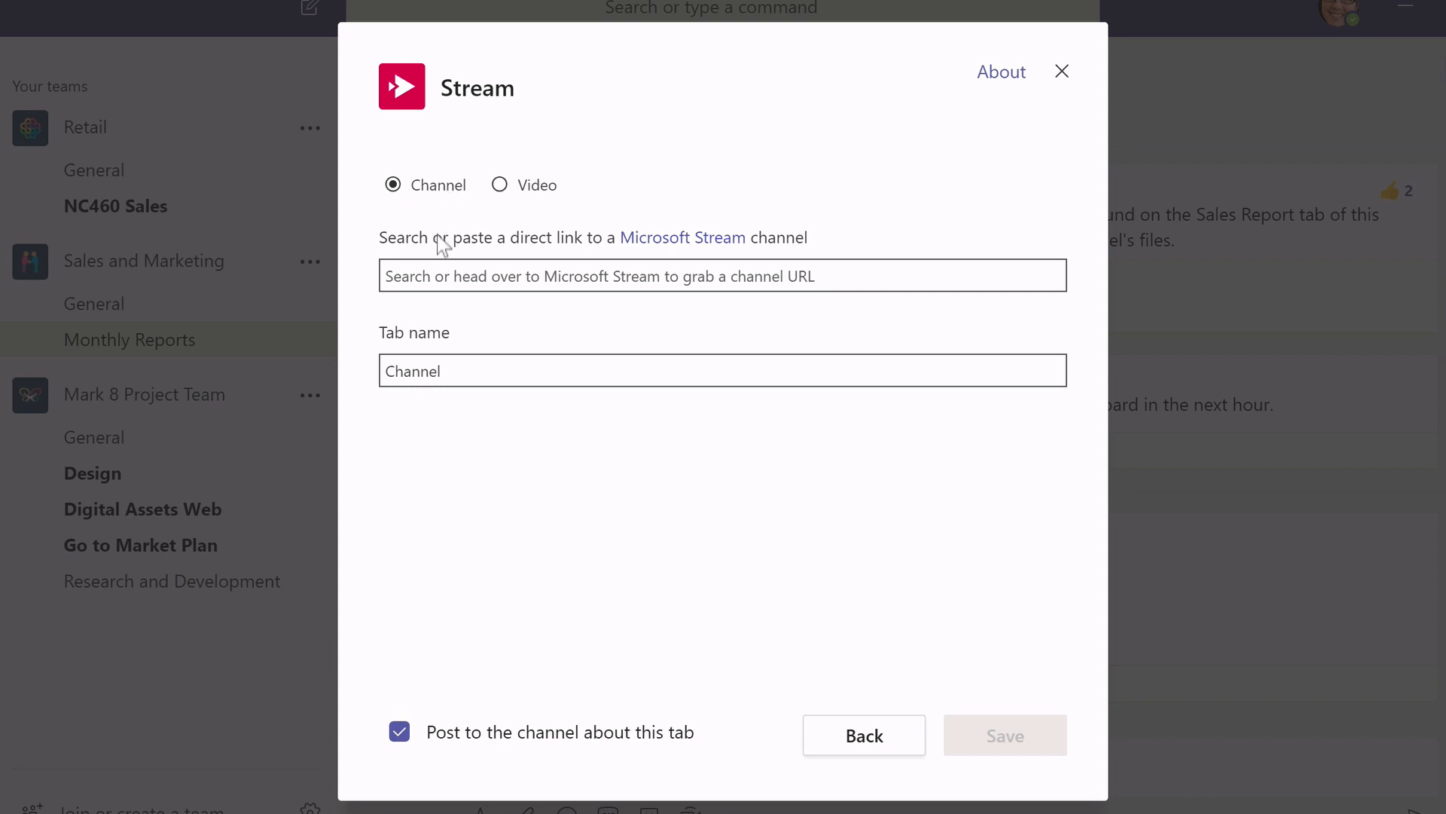
- Link the Training Stream channel, found via 'tr', and save it as the Training tab
click(722, 274)
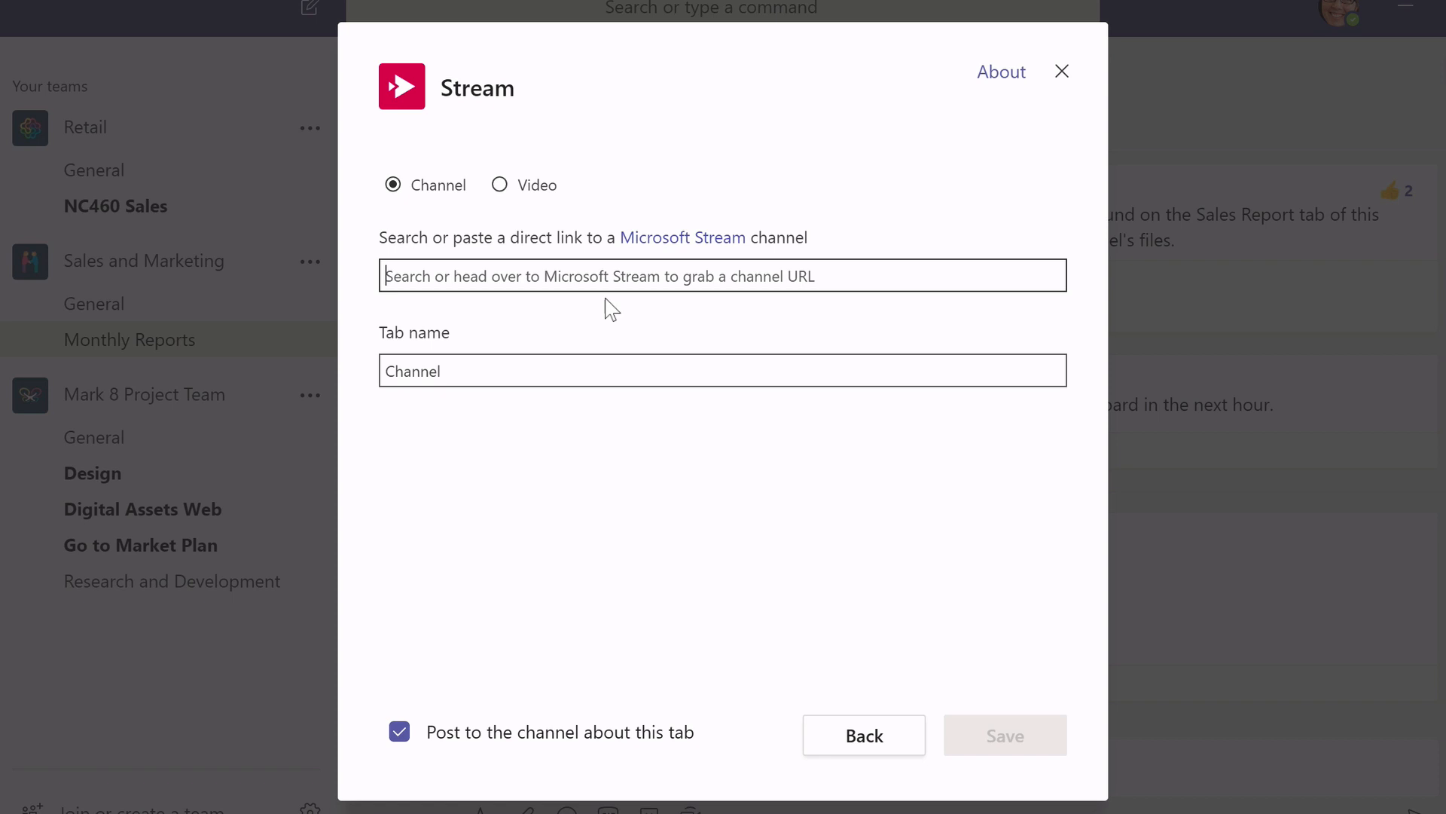
text(training)
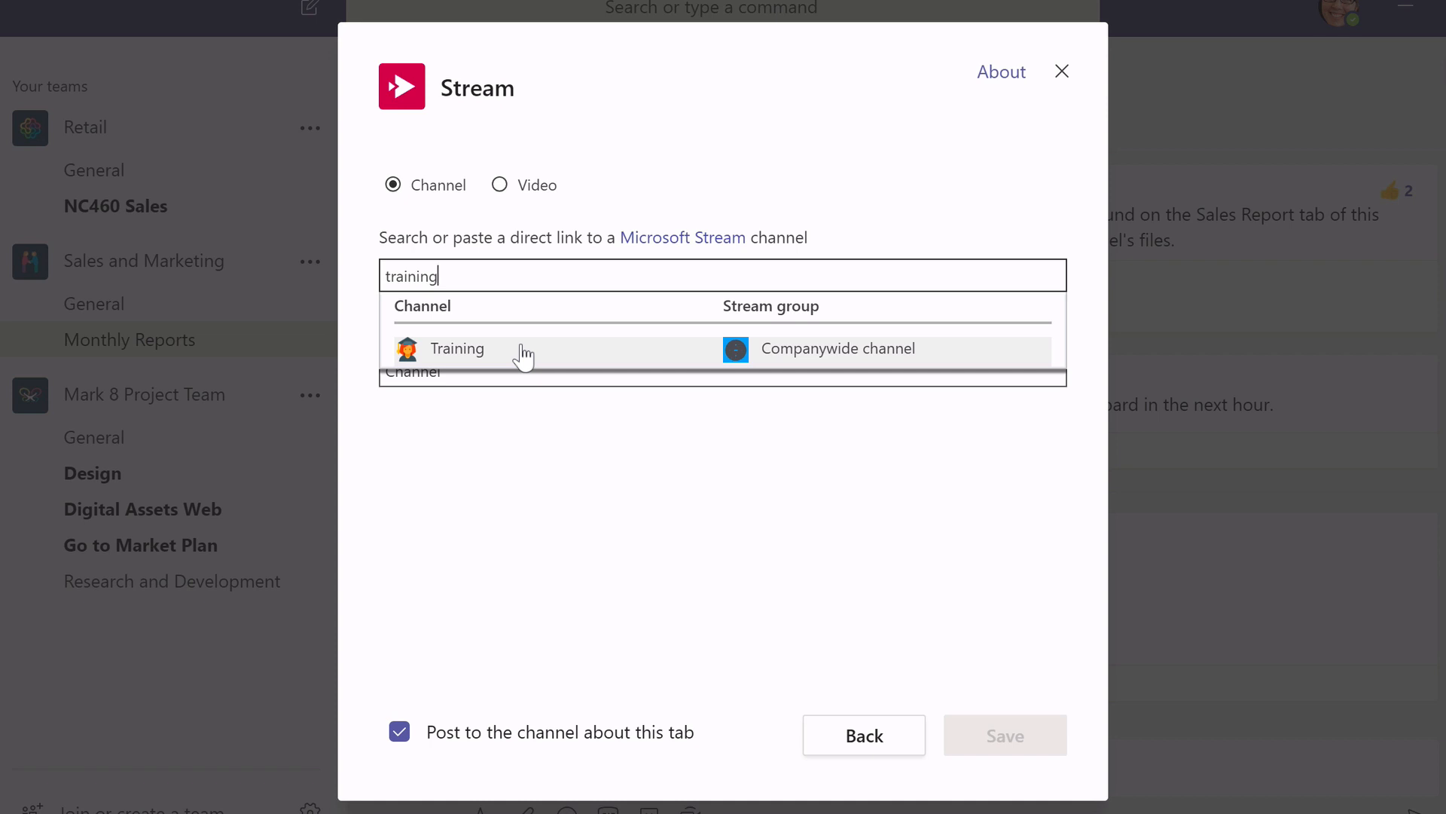
mouse_move(495, 359)
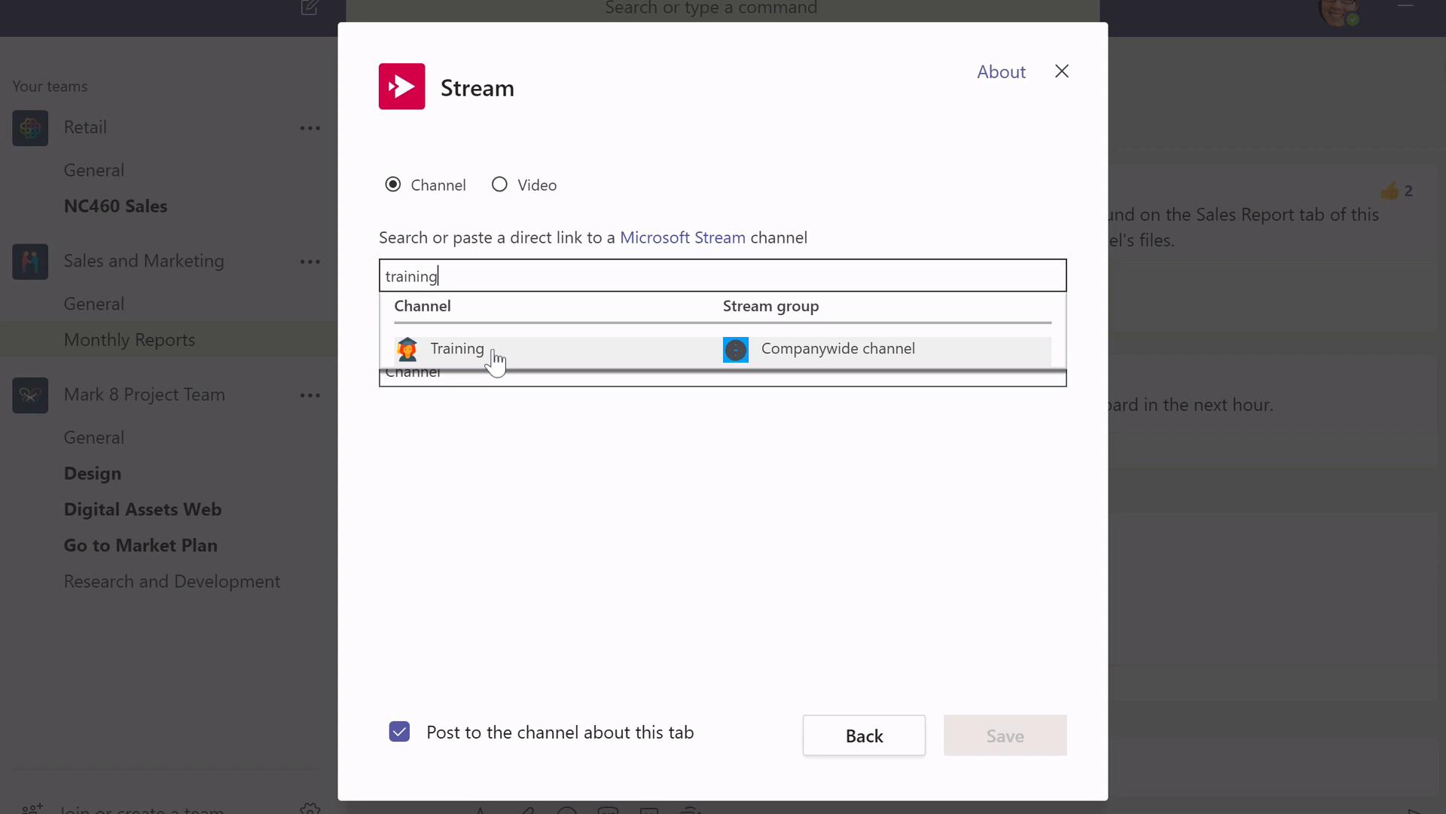
click(455, 348)
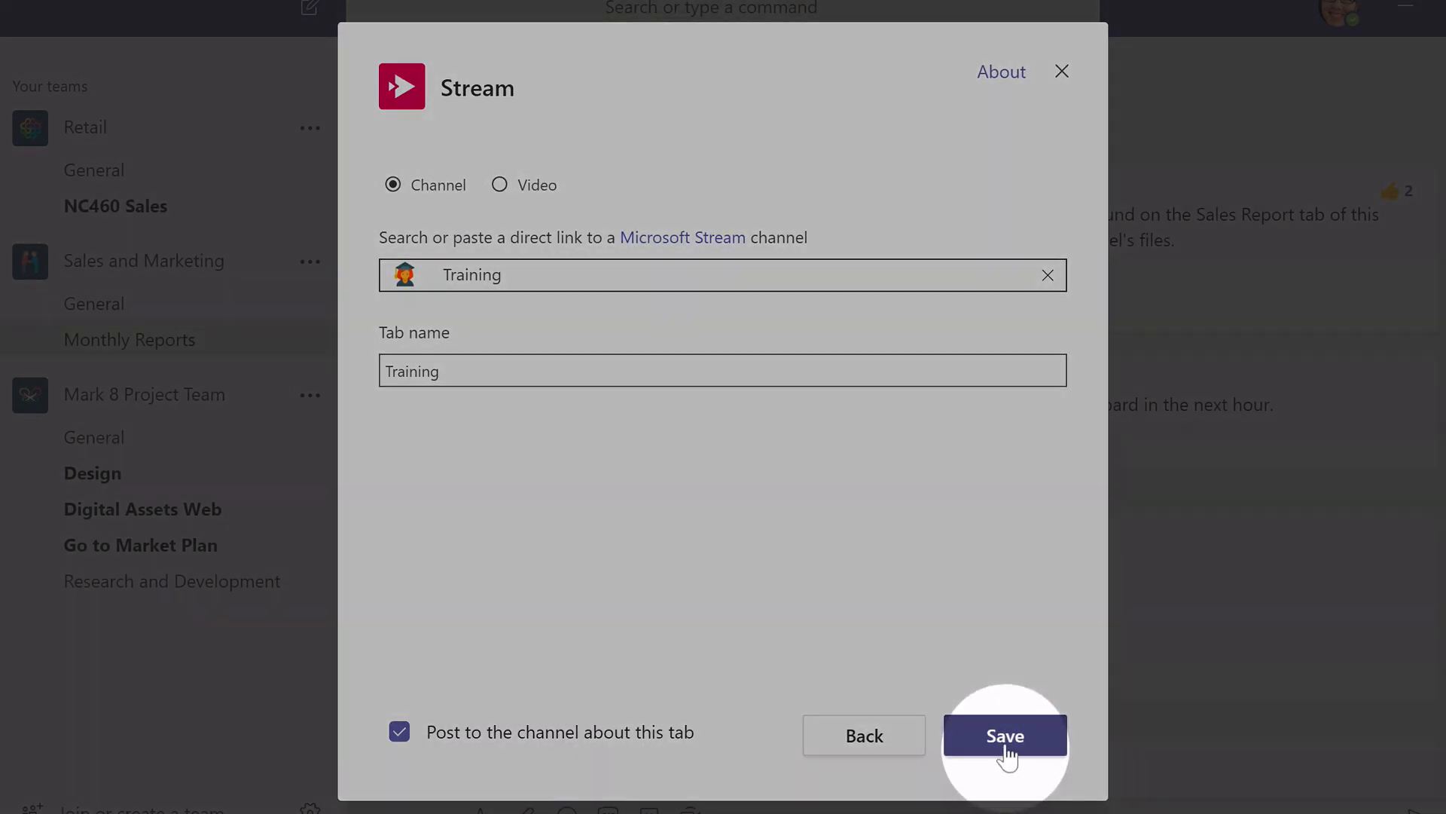
click(1005, 735)
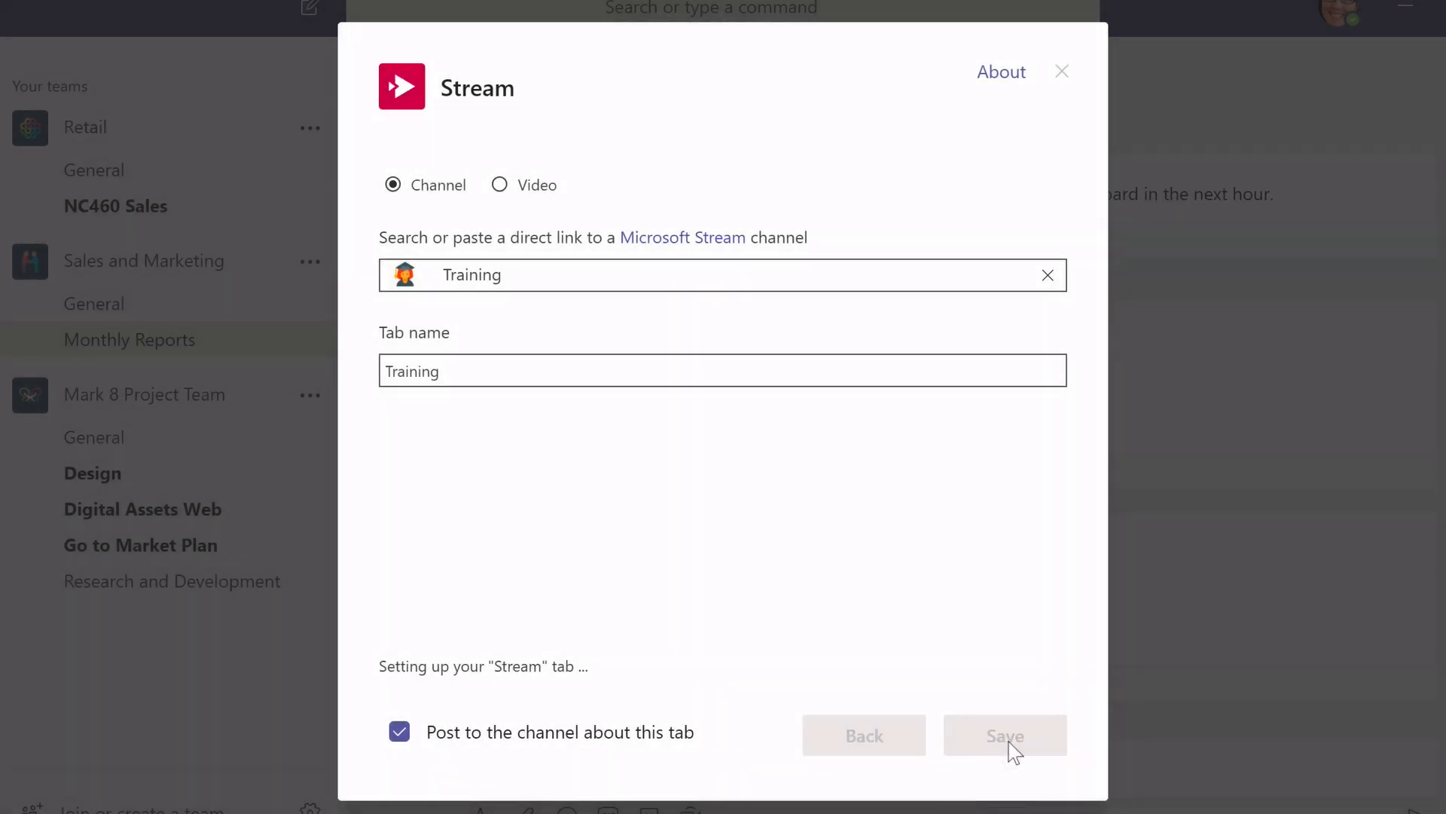
click(1005, 734)
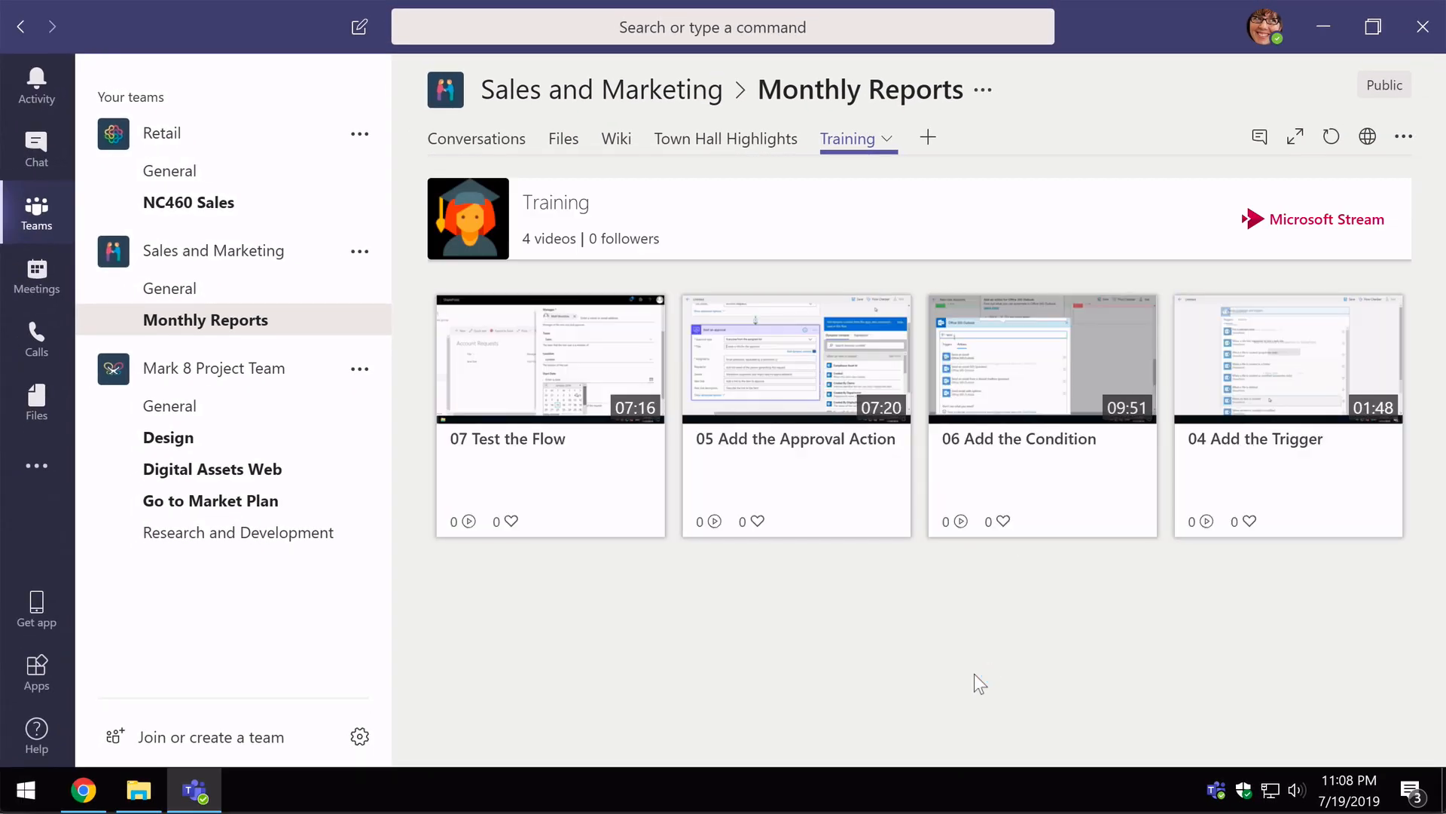
mouse_move(936, 604)
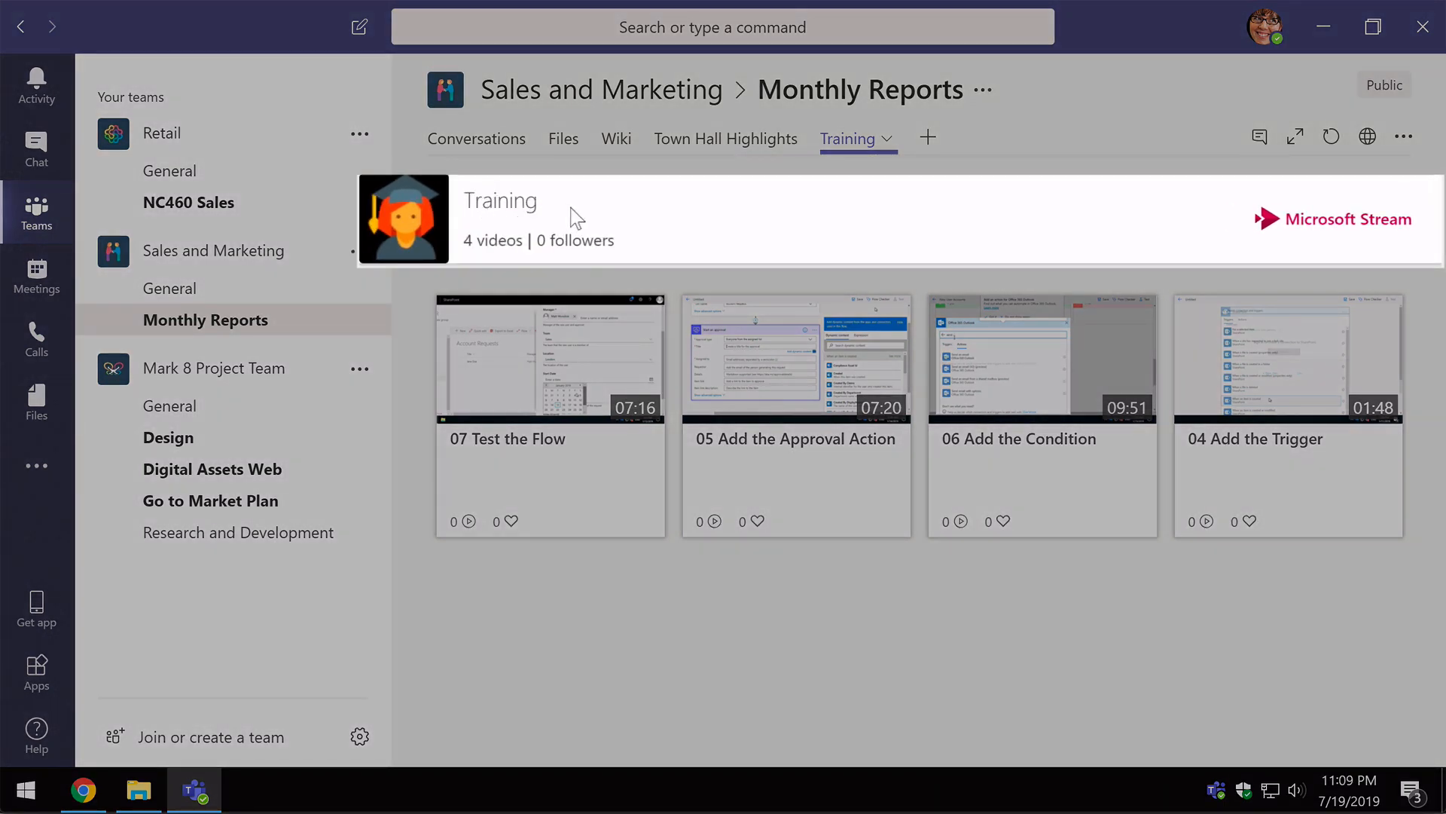
mouse_move(606, 244)
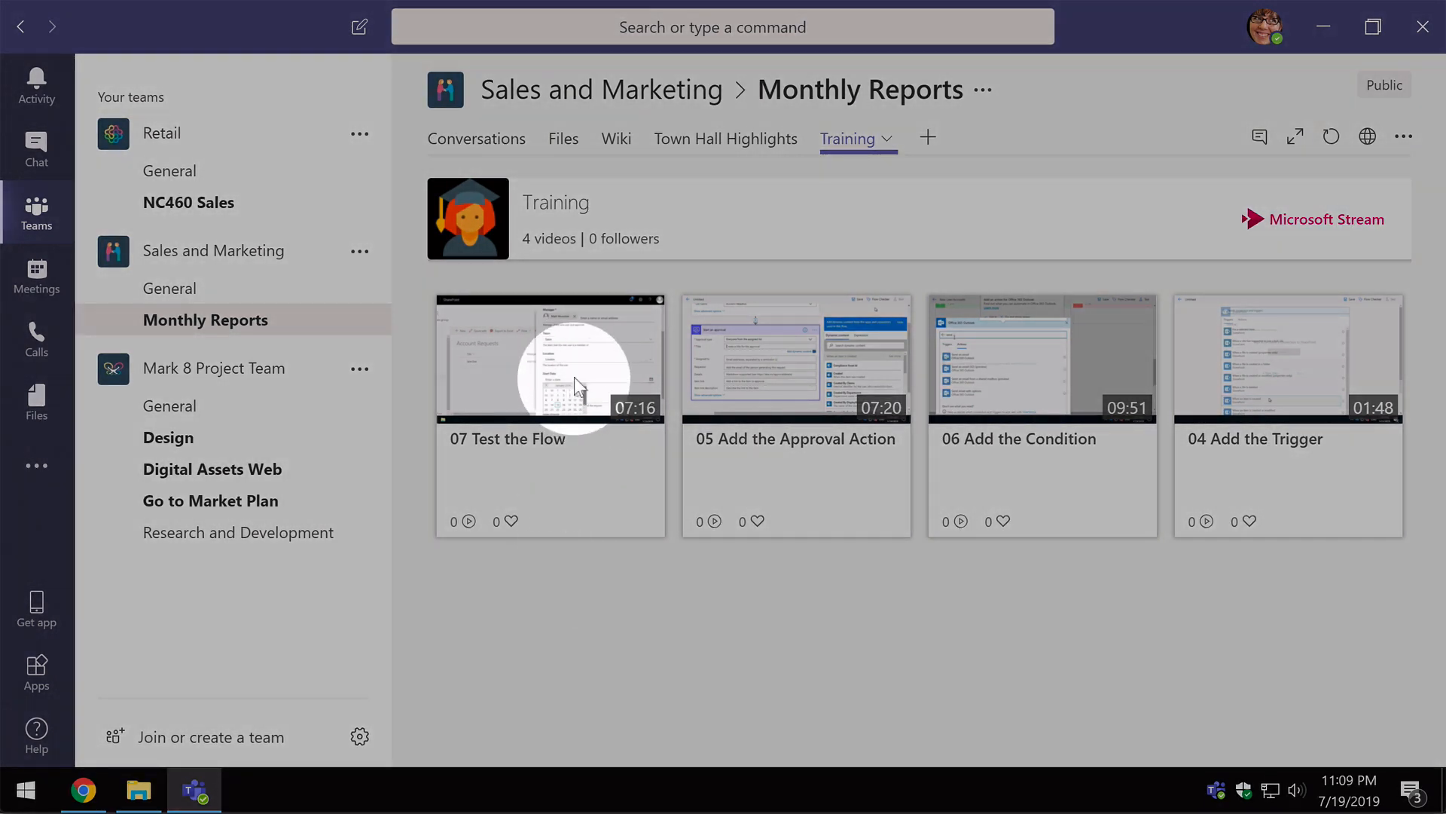
- Play the 07 Test the Flow video in the Training tab and pause it around 0:04
click(550, 358)
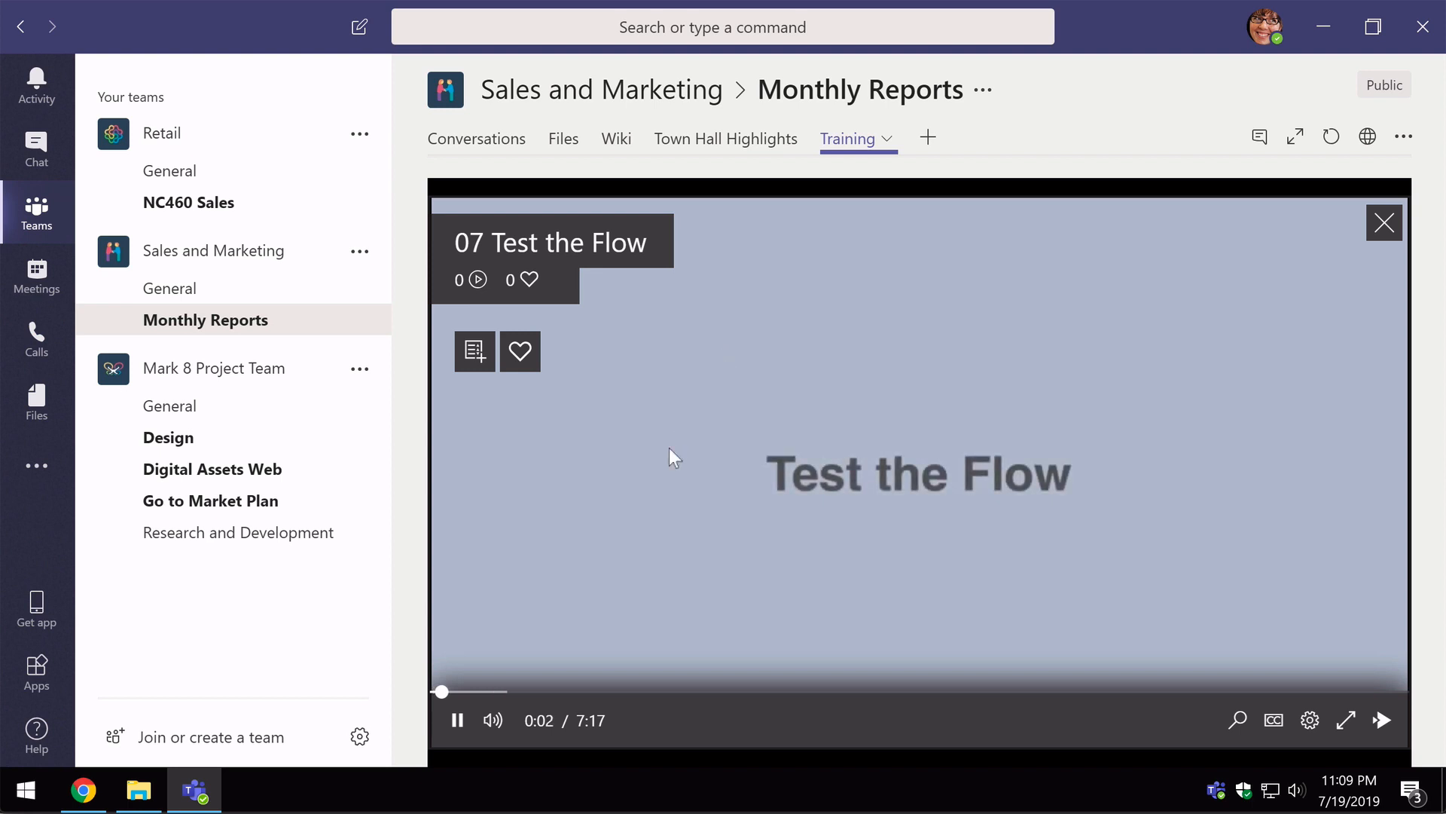
click(457, 720)
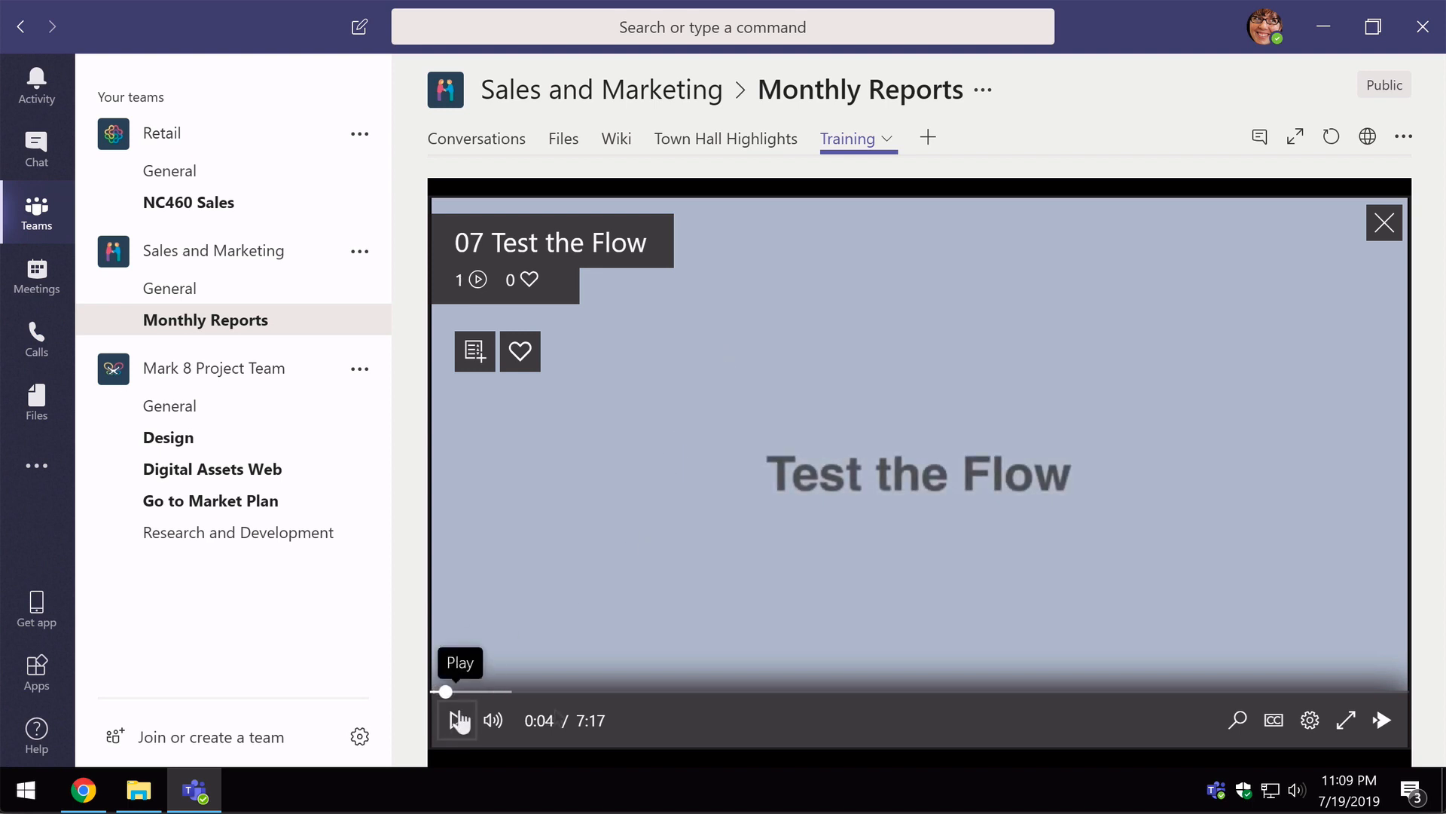
click(458, 721)
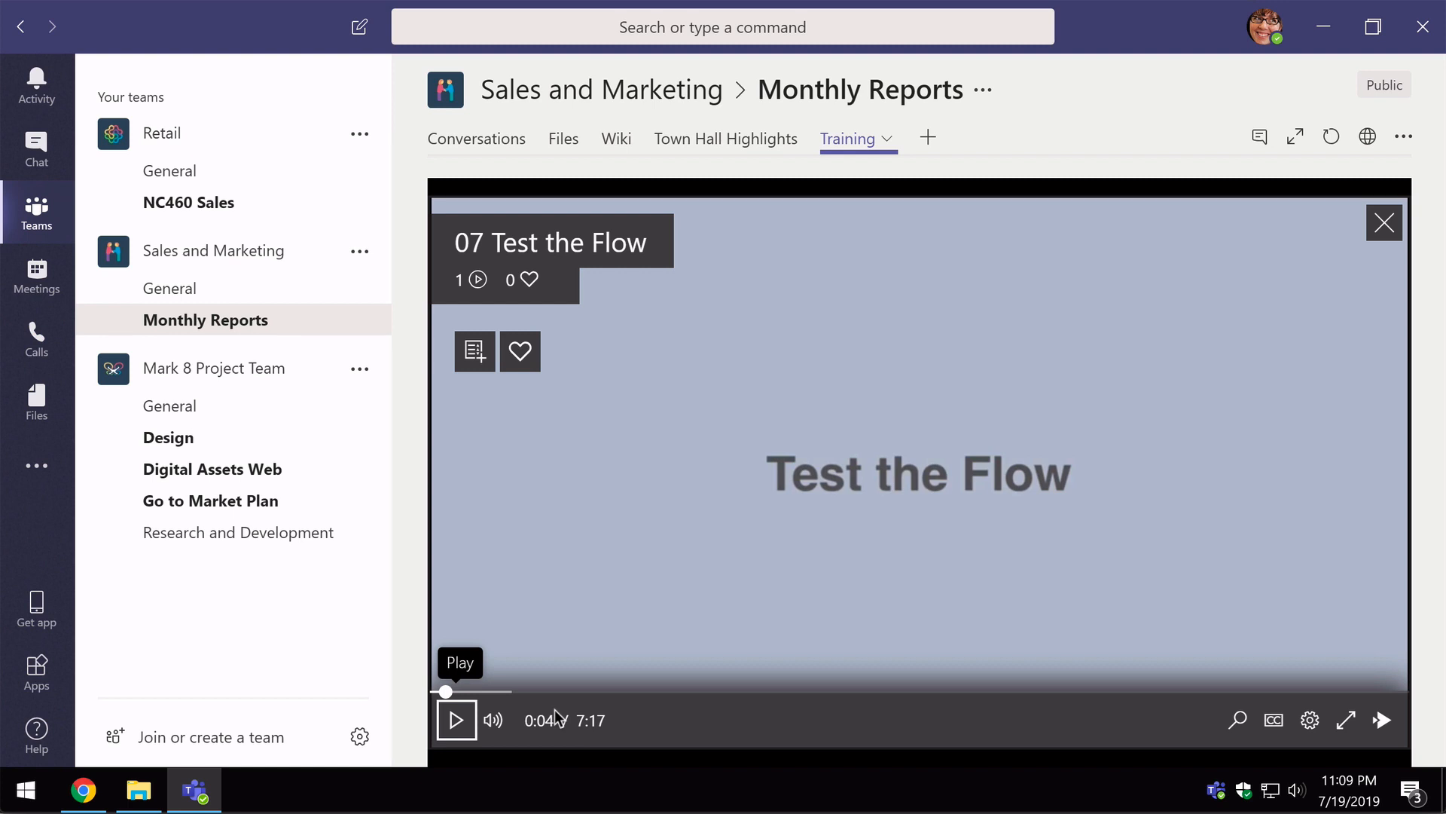